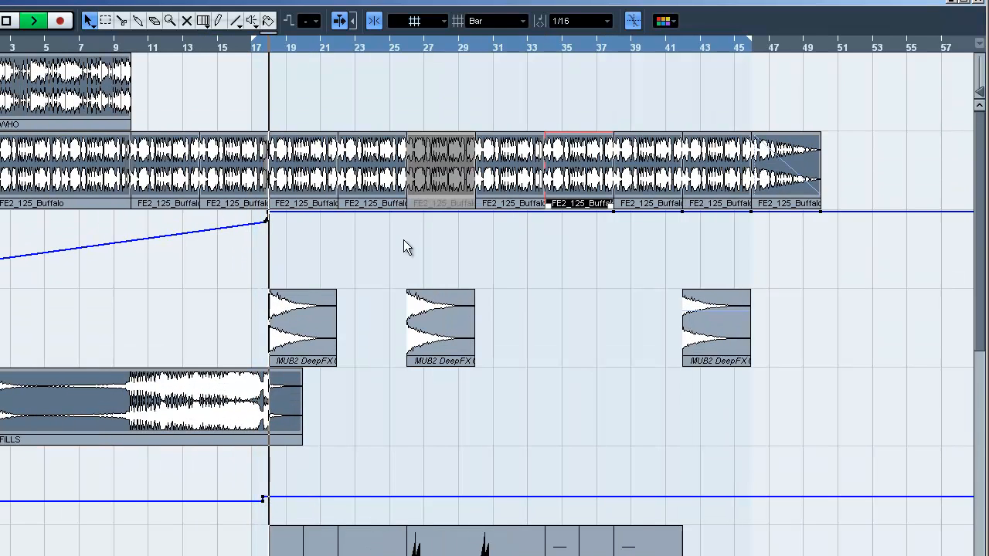
Set the Snap Type to Use Quantize so snapping follows the 1/16 value
double_click(579, 170)
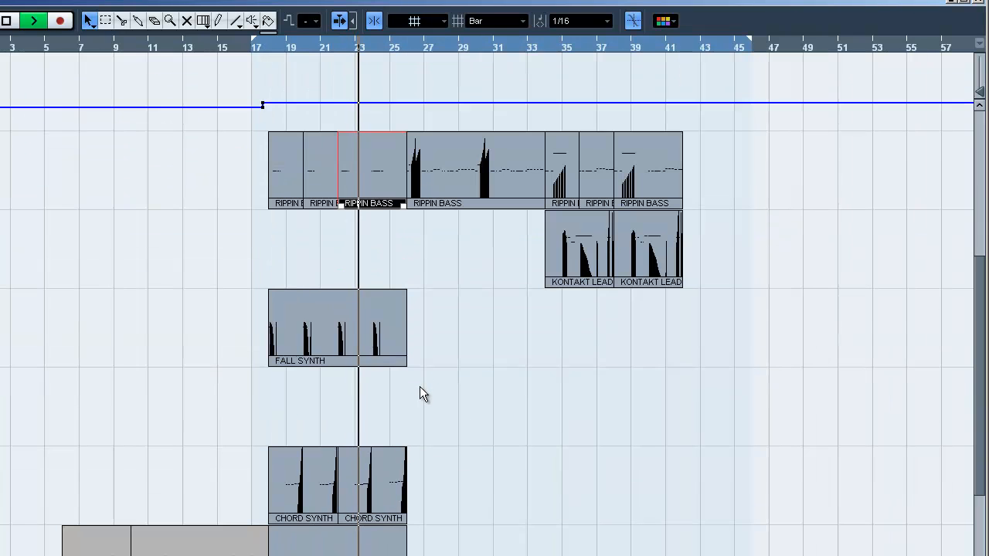
double_click(336, 325)
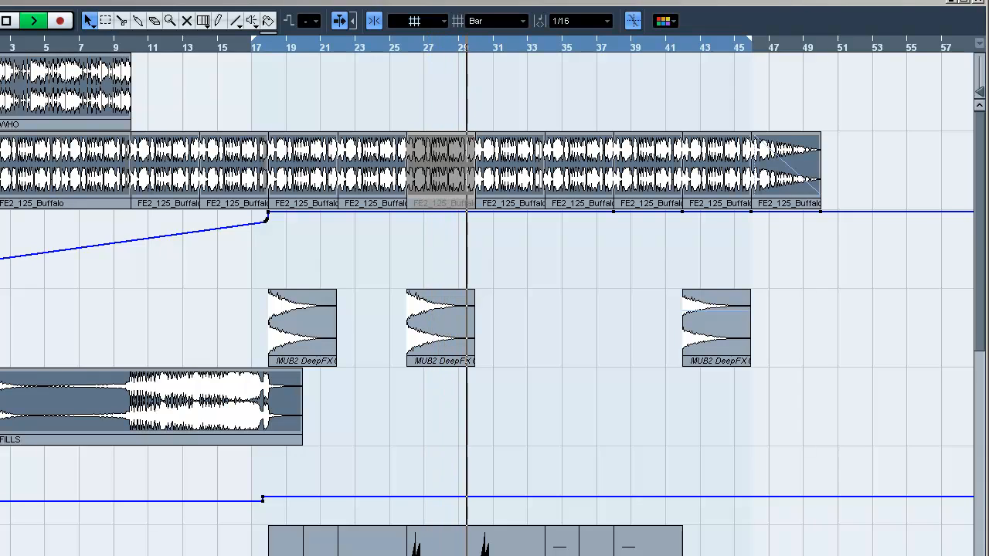
left_click(32, 20)
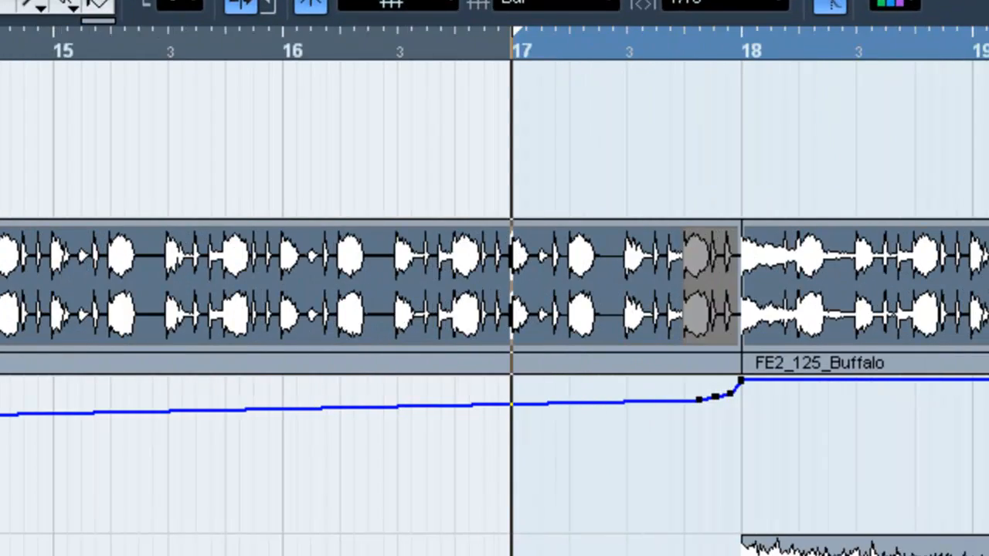
scroll("right", 3)
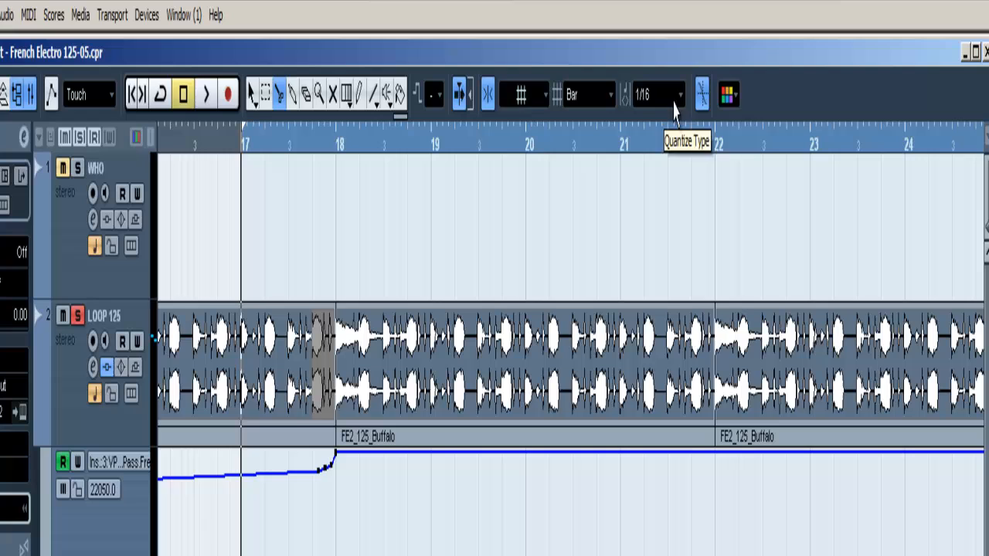
left_click(587, 95)
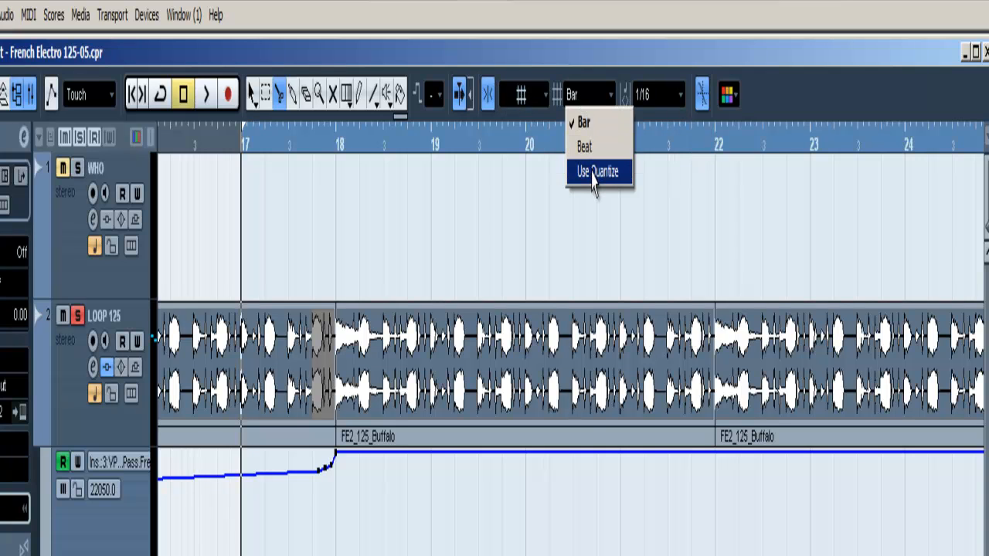
left_click(597, 172)
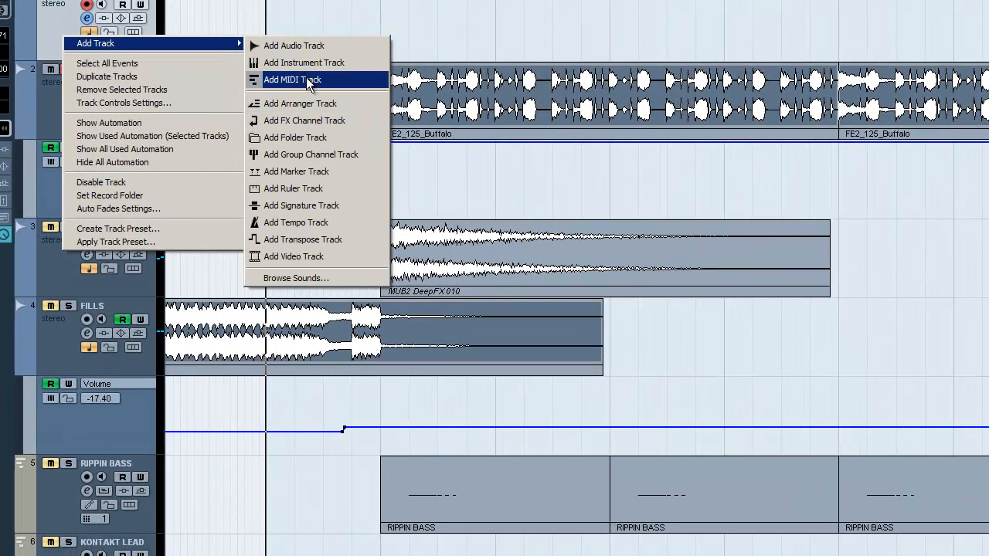
Add five stereo audio tracks and name them KIC, SNARE, HAT, BLIP and RIDE
left_click(293, 45)
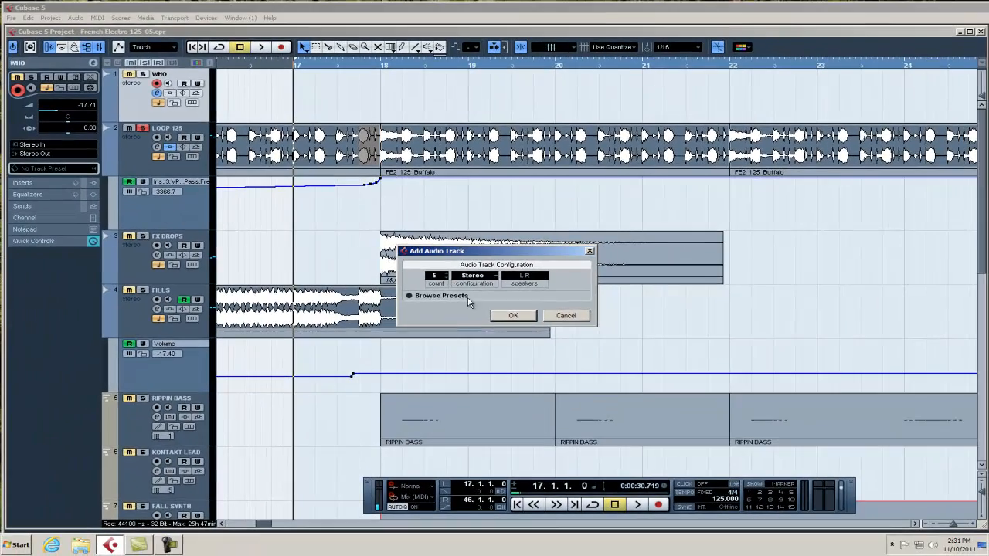
left_click(512, 315)
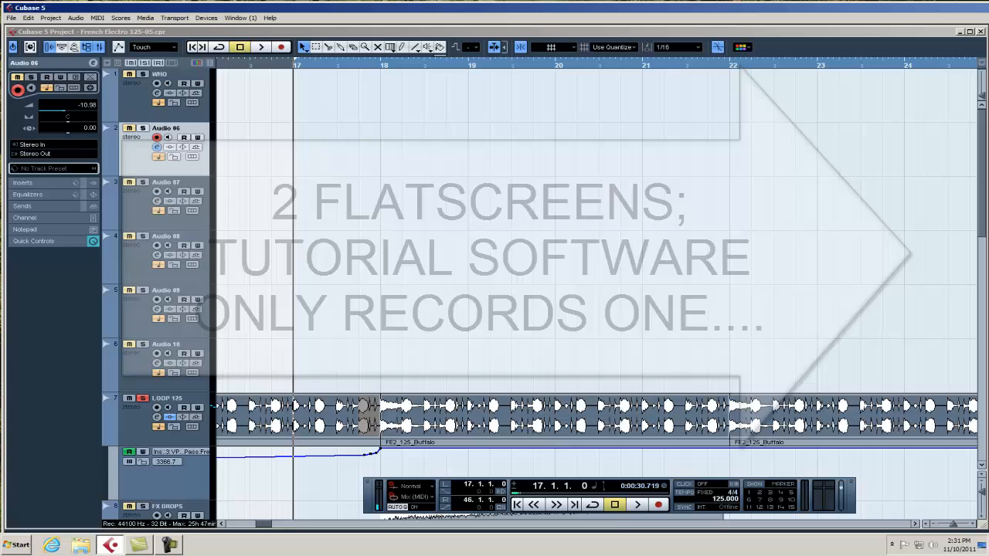
double_click(166, 127)
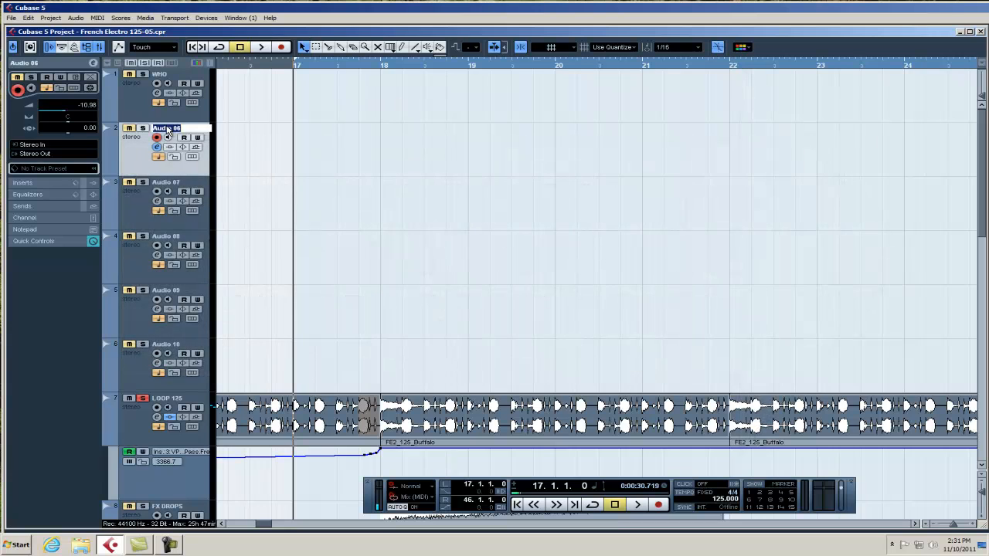
type("KIC")
left_click(180, 290)
type("BLIP")
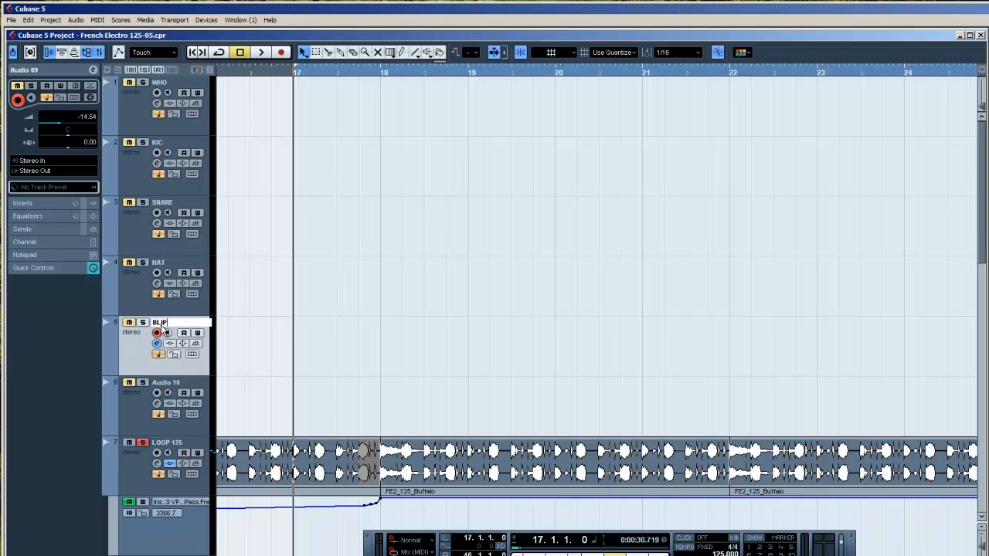
left_click(166, 382)
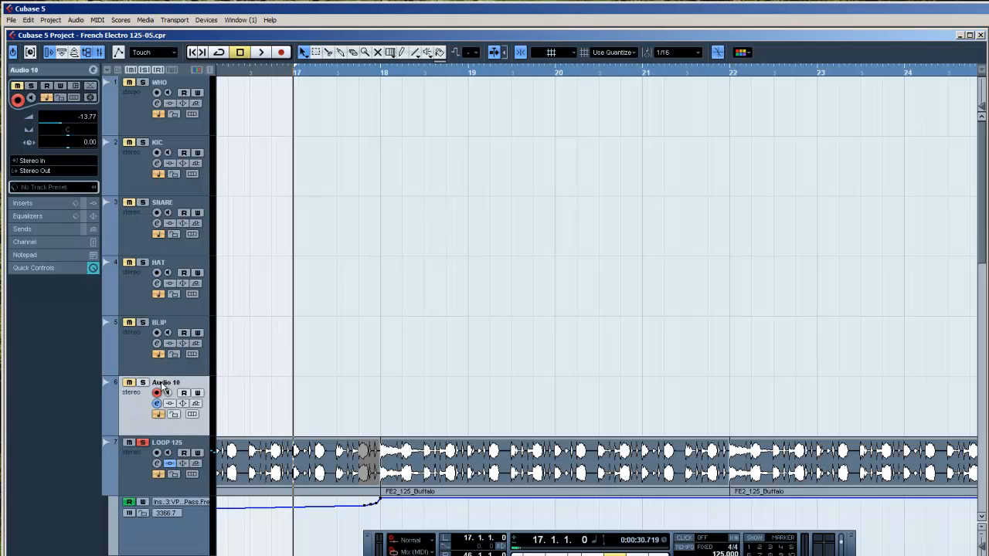
double_click(166, 382)
type("RIDE")
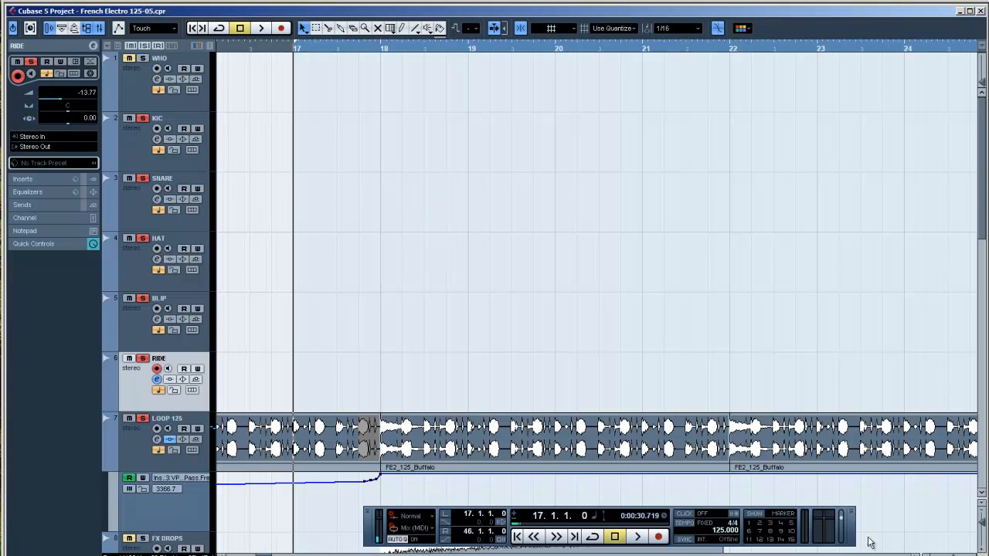
Scroll down the project to the LOOP 125 drum loop near bar 20
scroll("down", 3)
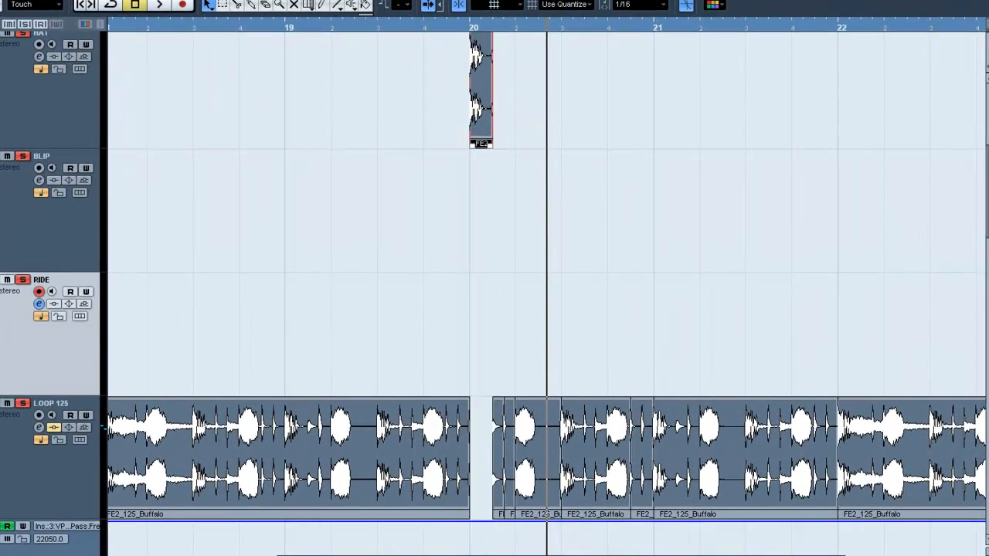
Drag sliced loop hits onto the KIC, SNARE and HAT tracks, keeping their timing
scroll("down", 3)
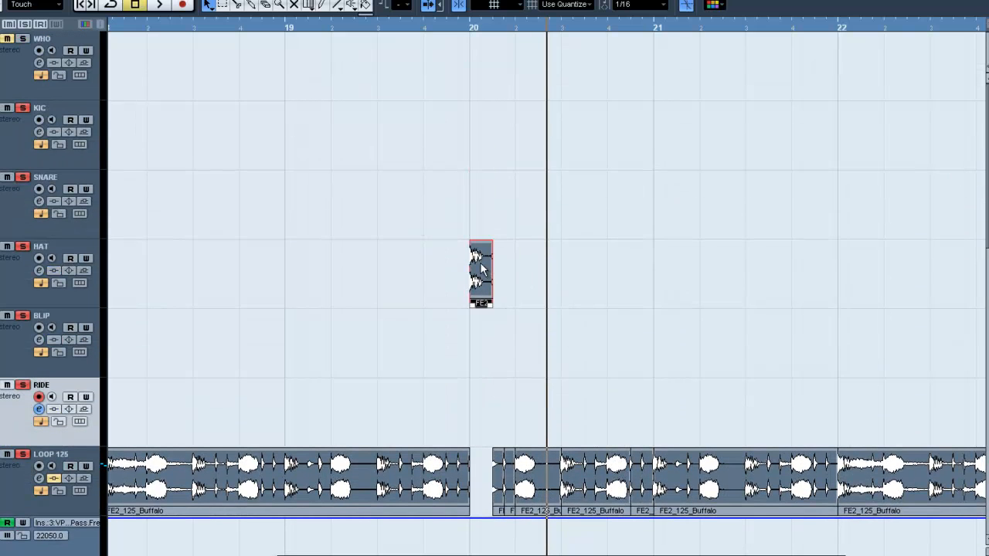
left_click_drag(481, 273, 481, 135)
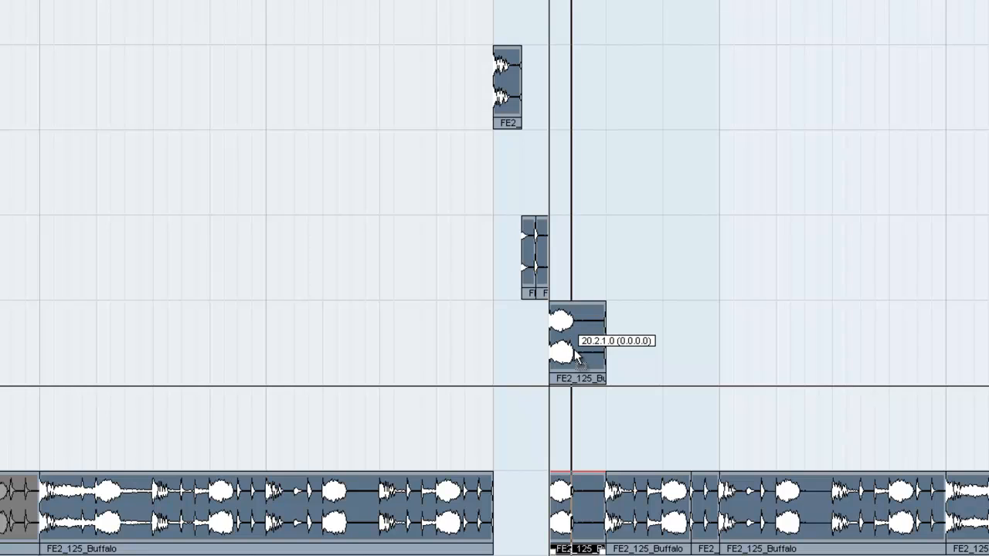
left_click_drag(578, 348, 578, 178)
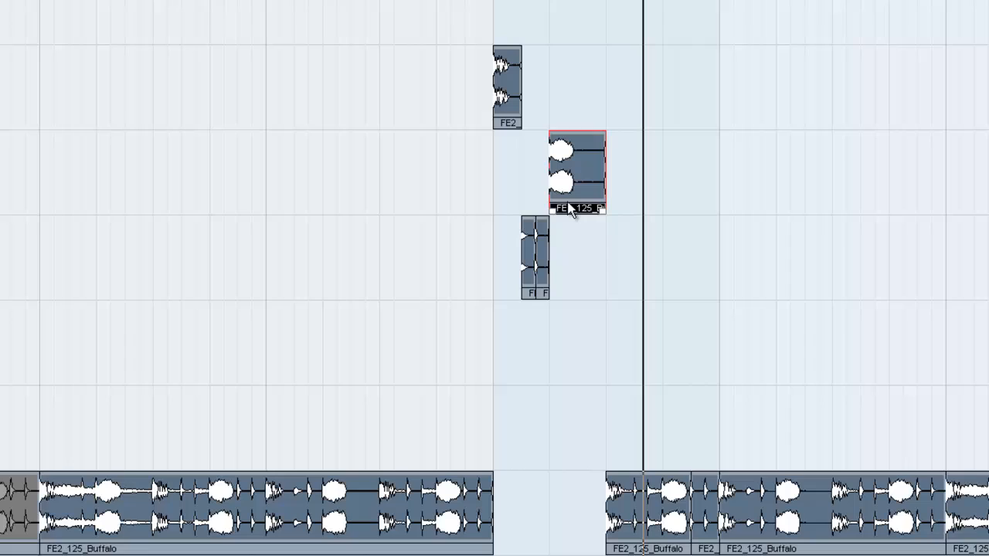
mouse_move(661, 517)
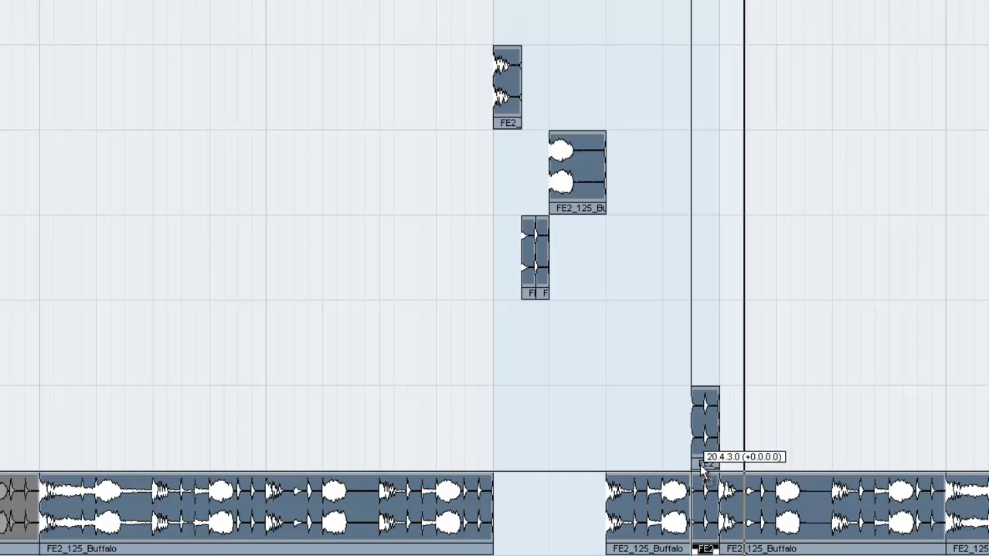
left_click_drag(704, 432, 705, 259)
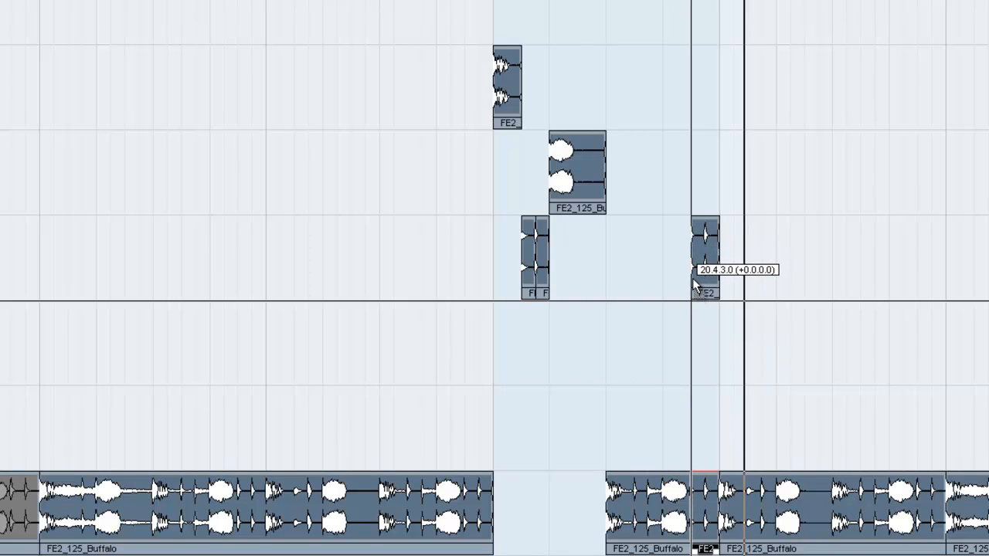
left_click(703, 259)
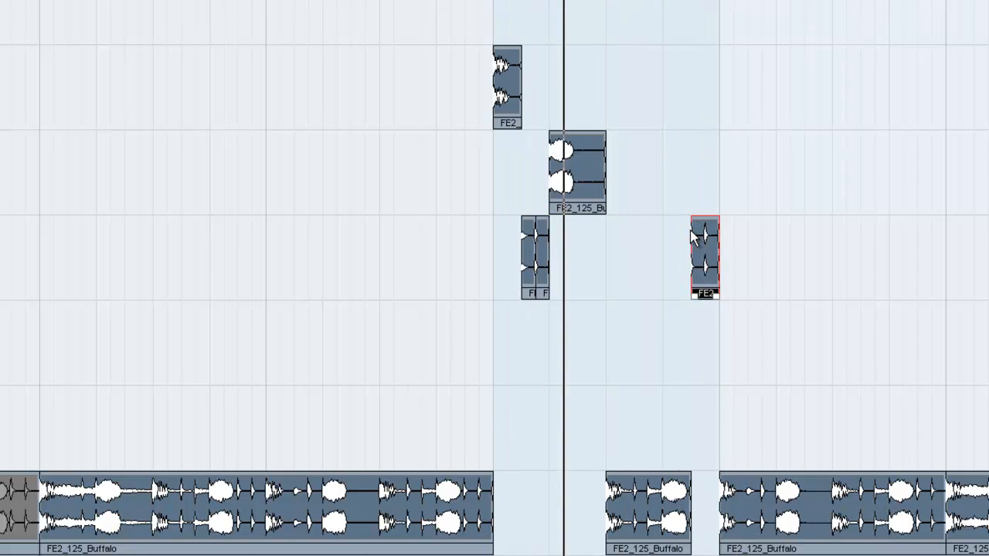
left_click(533, 259)
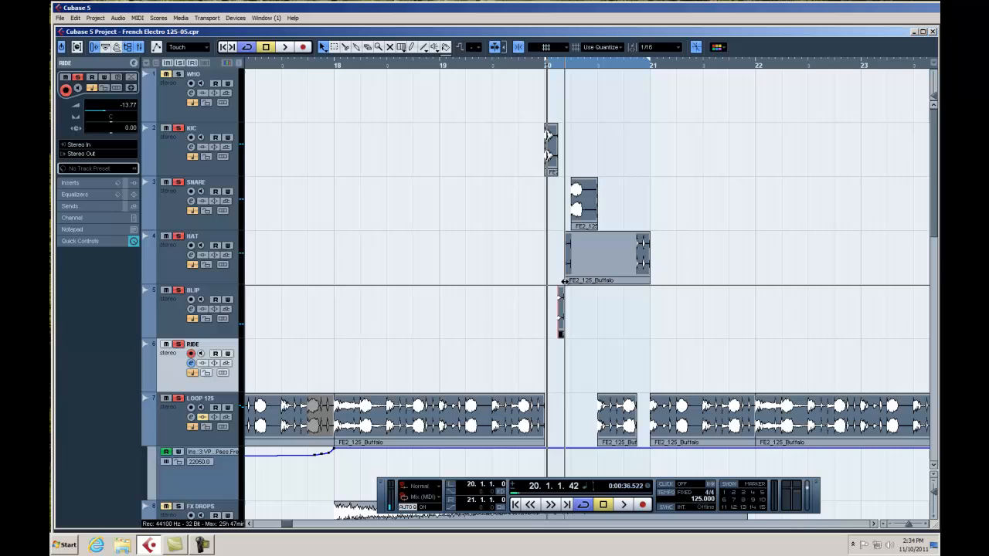
Select a sliced hit on the HAT row near bar 20
left_click(606, 255)
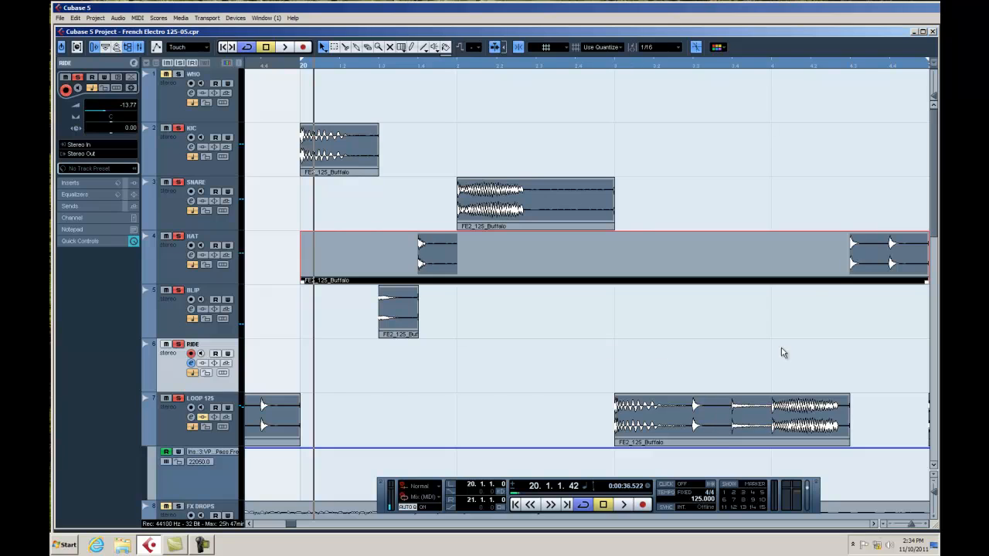
mouse_move(831, 265)
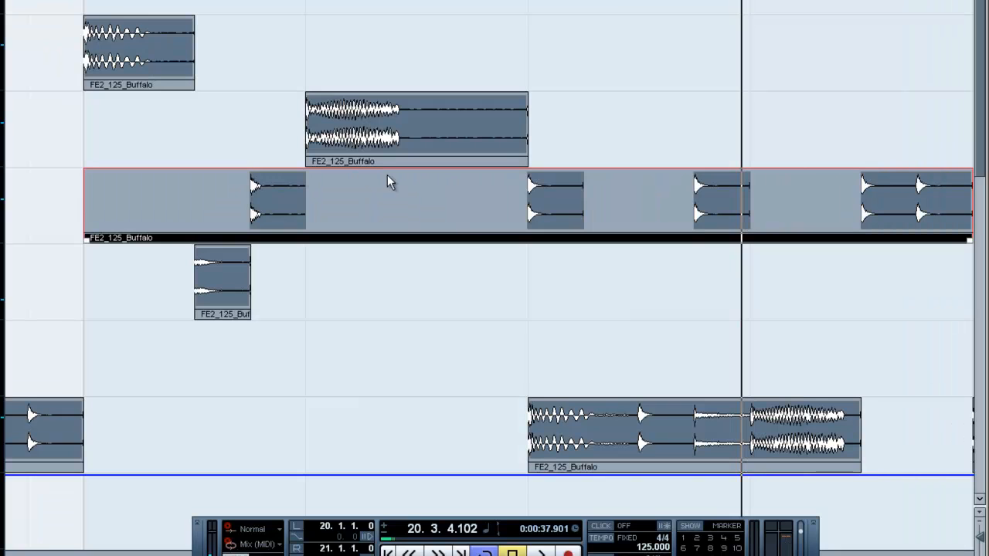
Show the Pool window listing the project's audio files
left_click(541, 552)
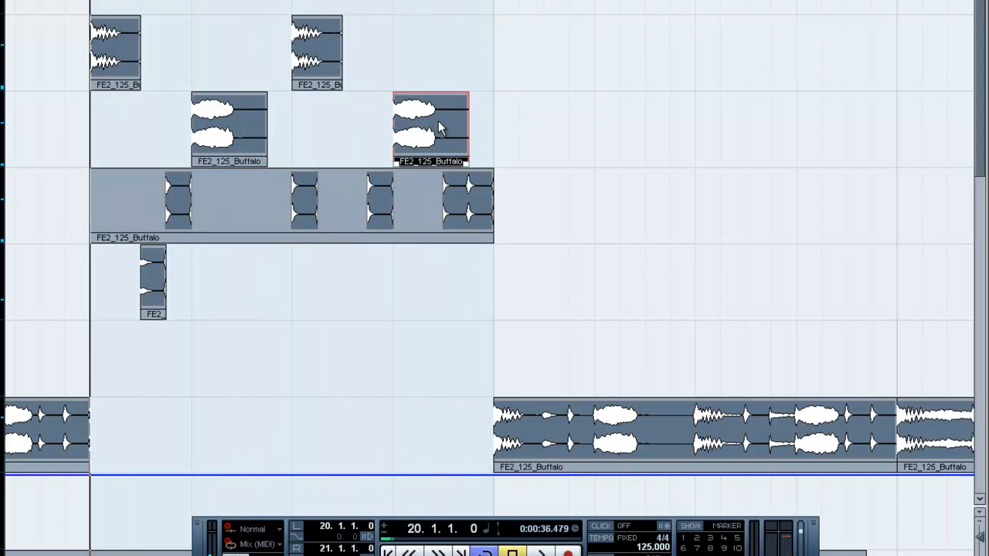
left_click(540, 552)
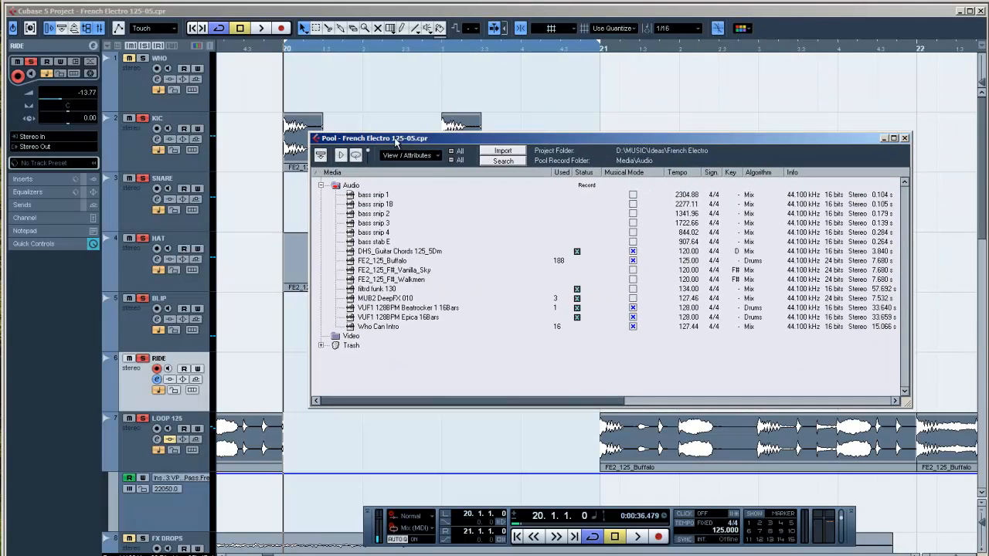
Import Ride_Cymbal ATL 03.wav from the Sounds/2011 folder through the Pool
left_click(503, 150)
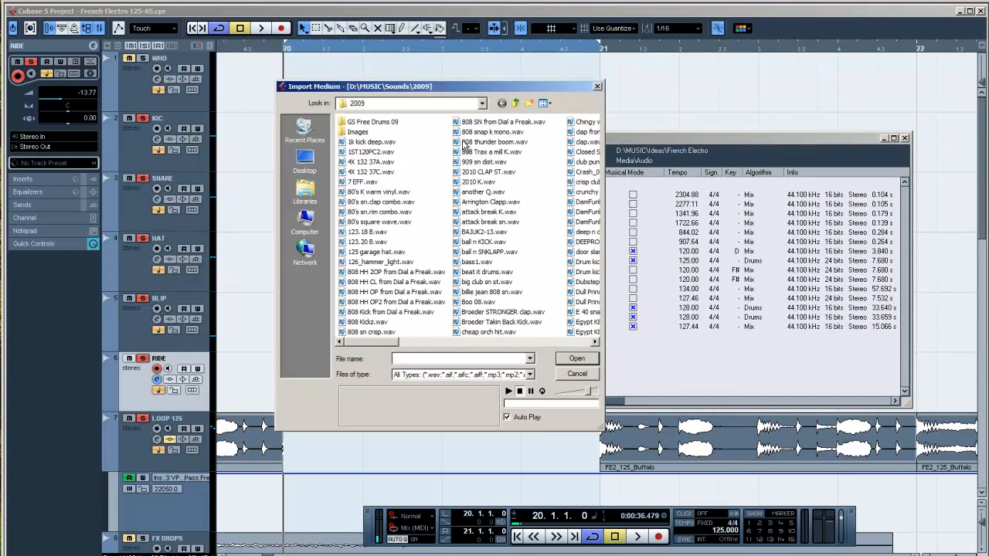
scroll("down", 3)
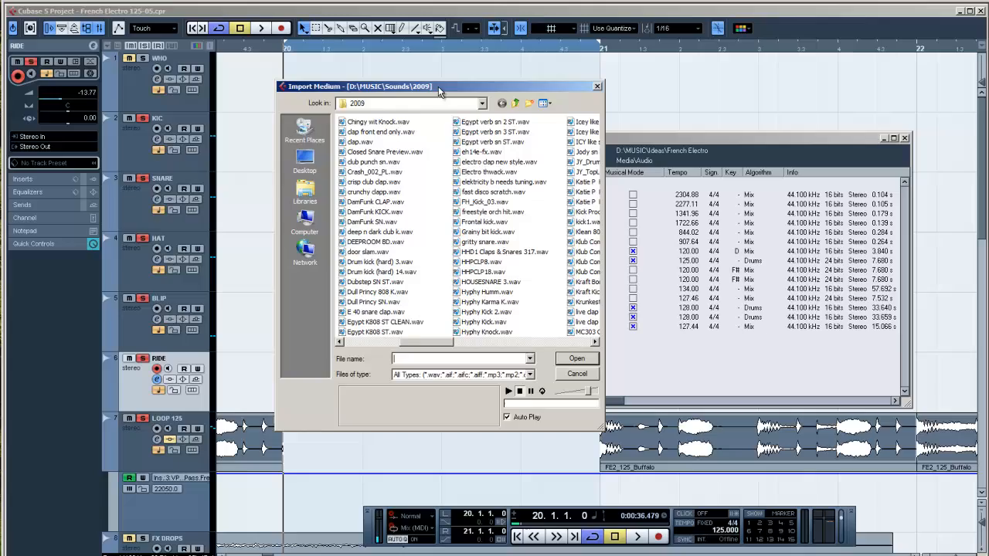
left_click(481, 102)
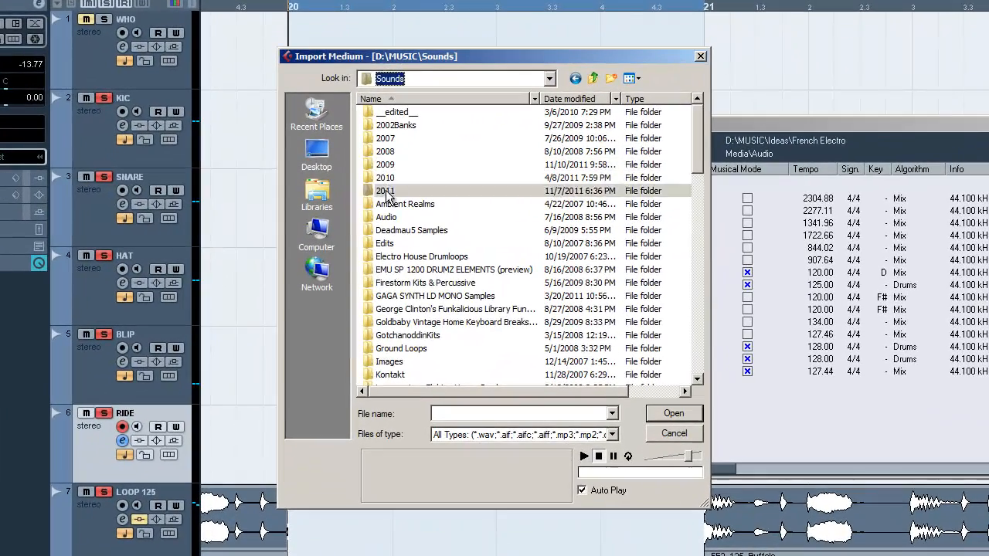
double_click(385, 191)
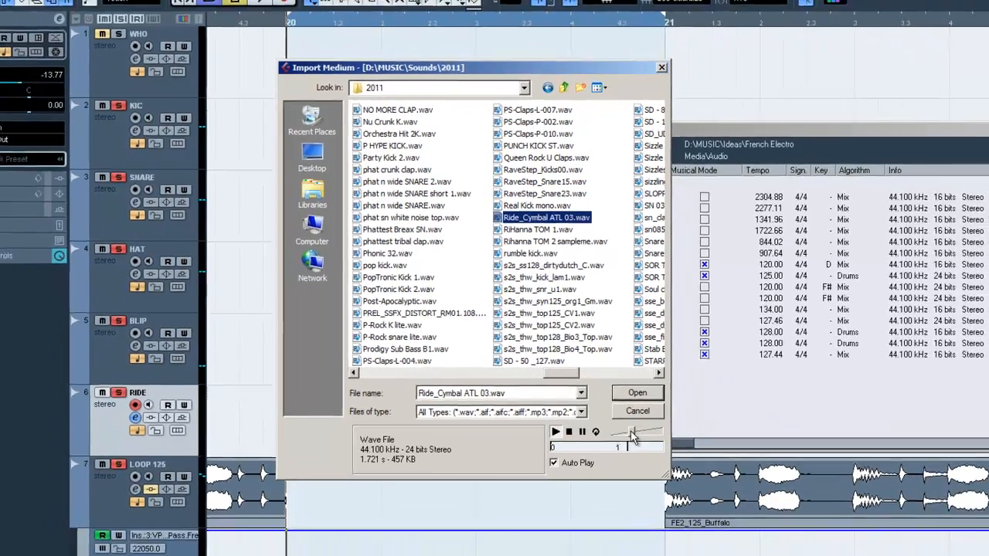
left_click(636, 392)
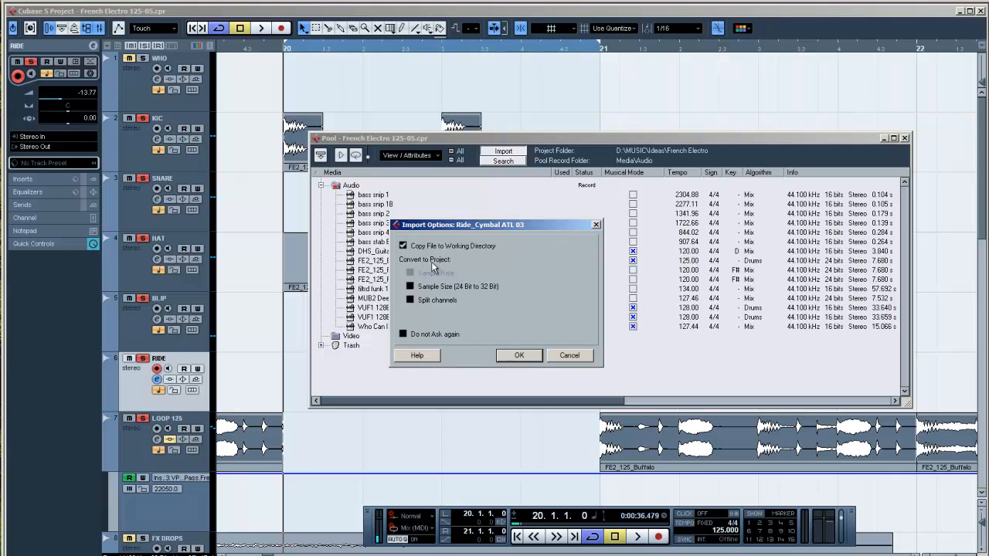
Accept the import options, then review the RIDE part in the Audio Part Editor and close it
left_click(518, 354)
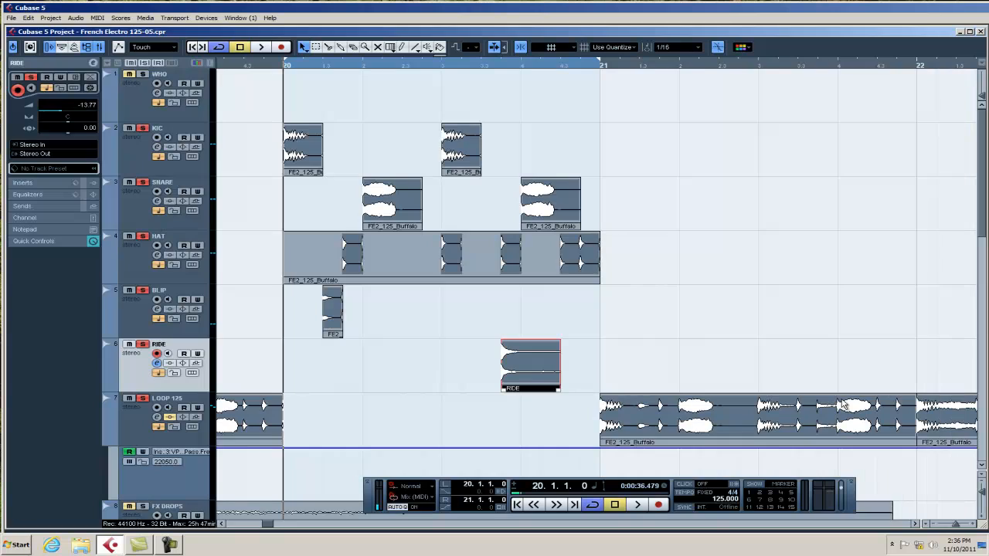
scroll("down", 3)
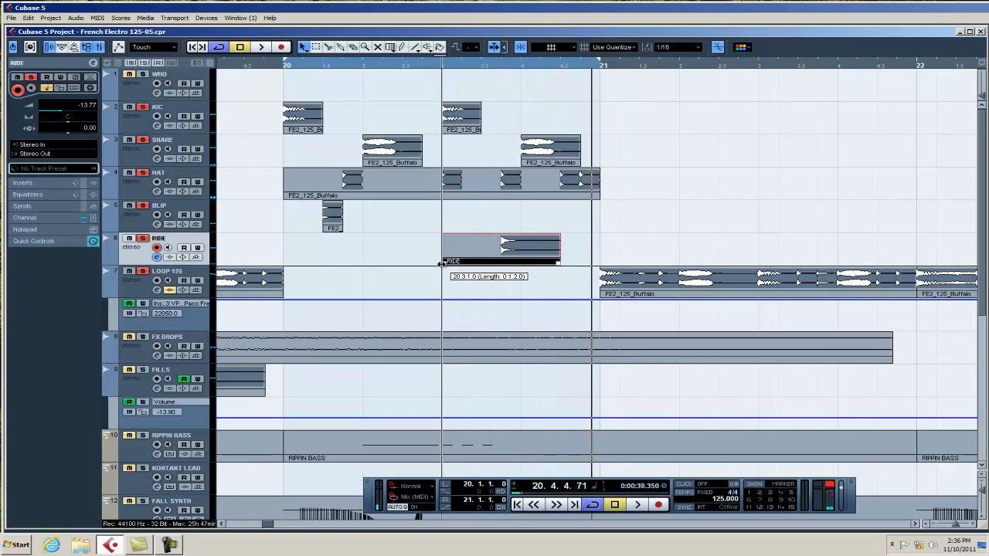
double_click(501, 246)
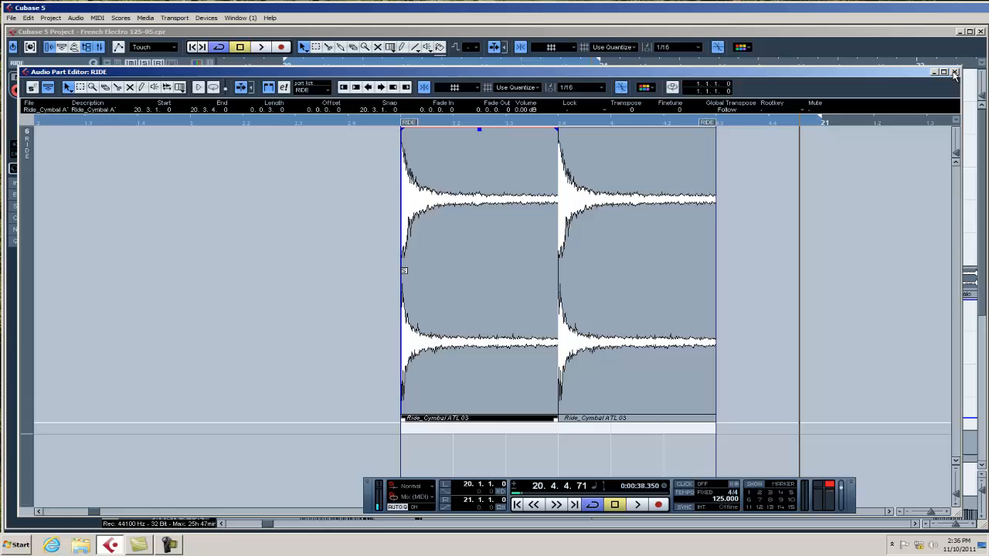
left_click(955, 72)
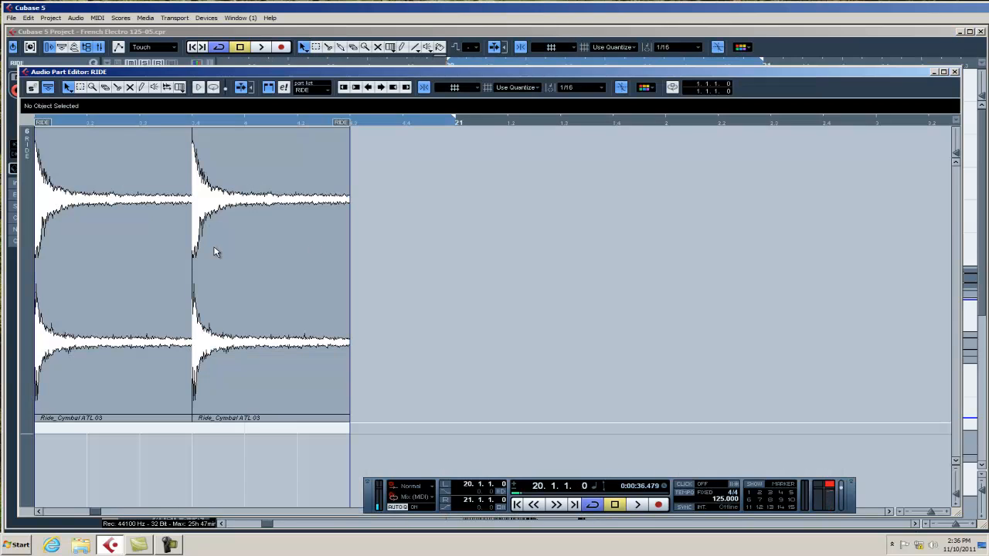
left_click(955, 71)
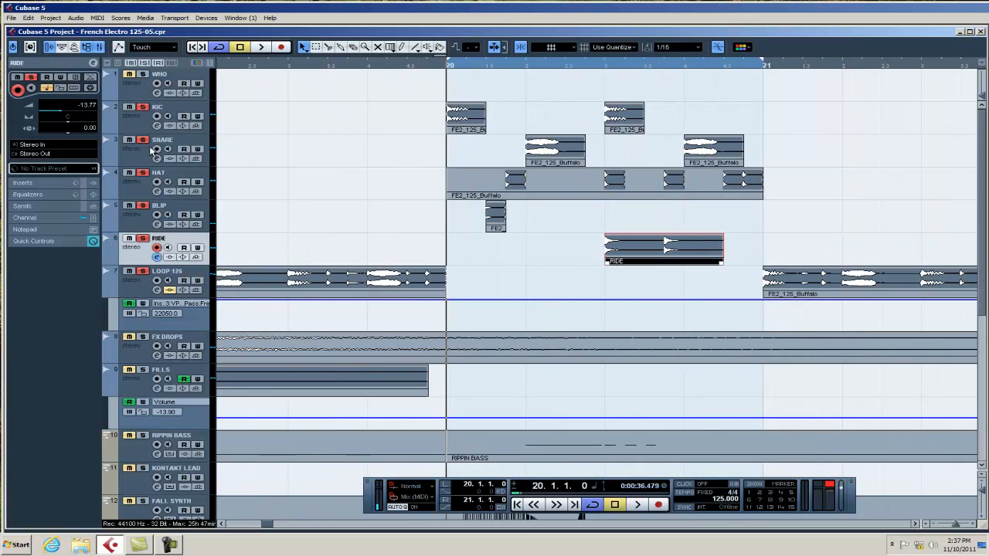
mouse_move(471, 235)
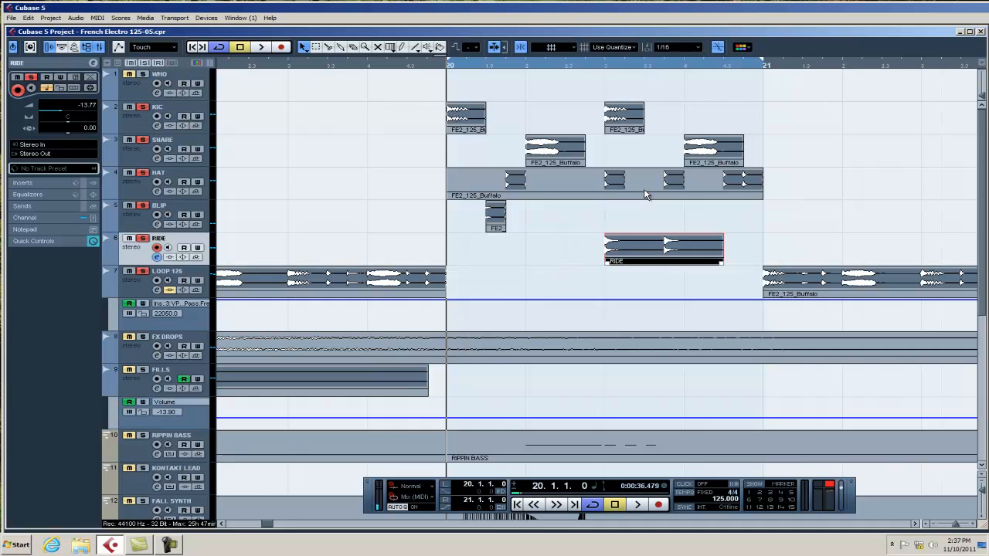
mouse_move(712, 171)
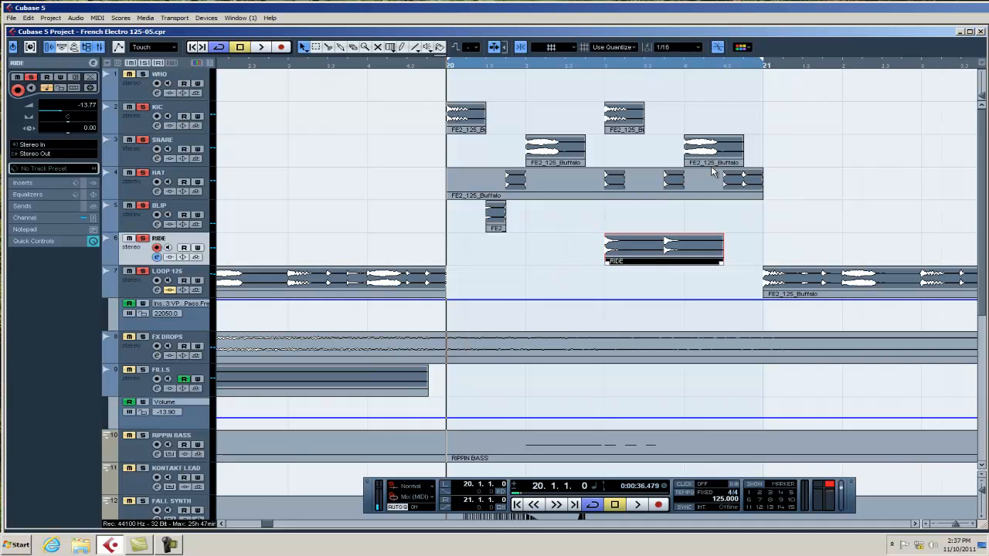
mouse_move(152, 178)
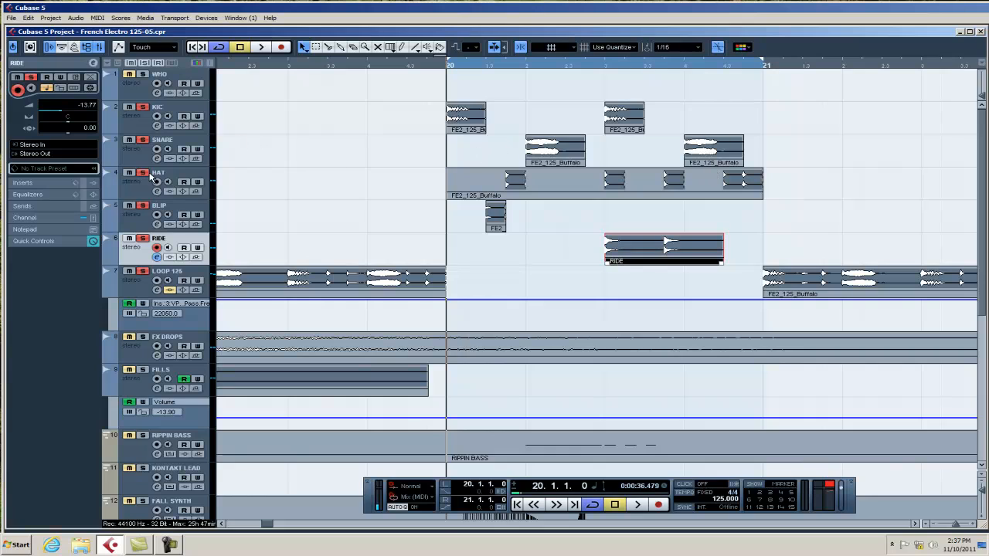
mouse_move(475, 133)
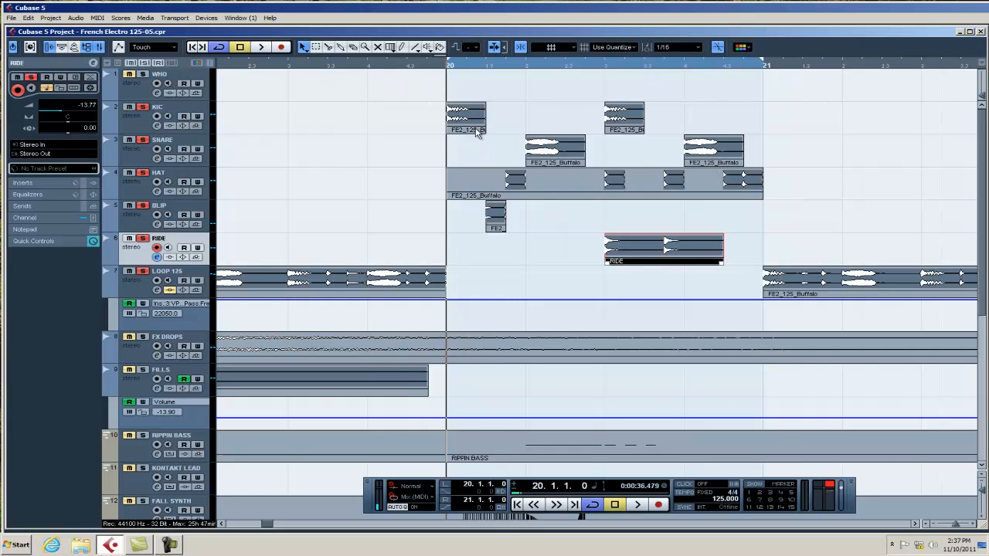
mouse_move(672, 162)
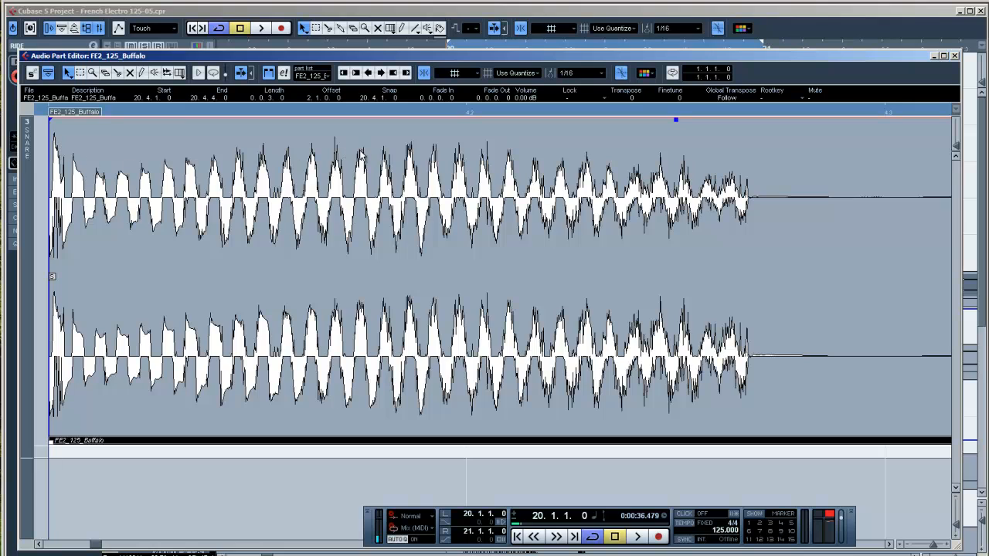
mouse_move(866, 108)
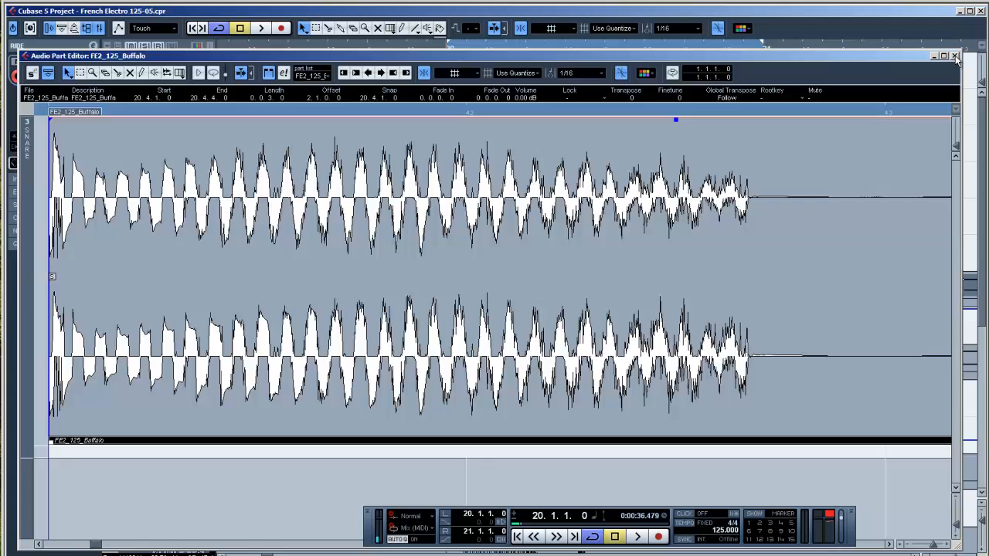
left_click(955, 56)
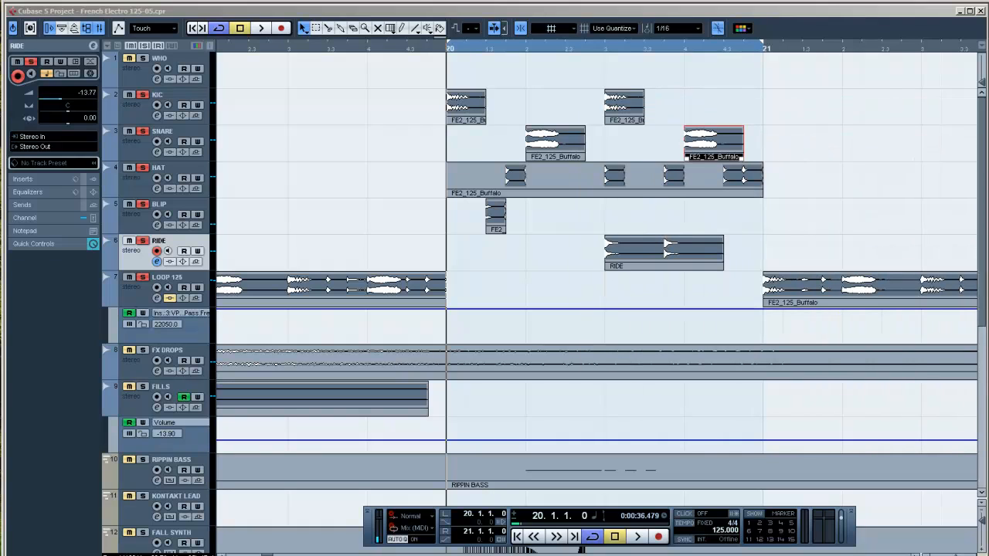
mouse_move(778, 116)
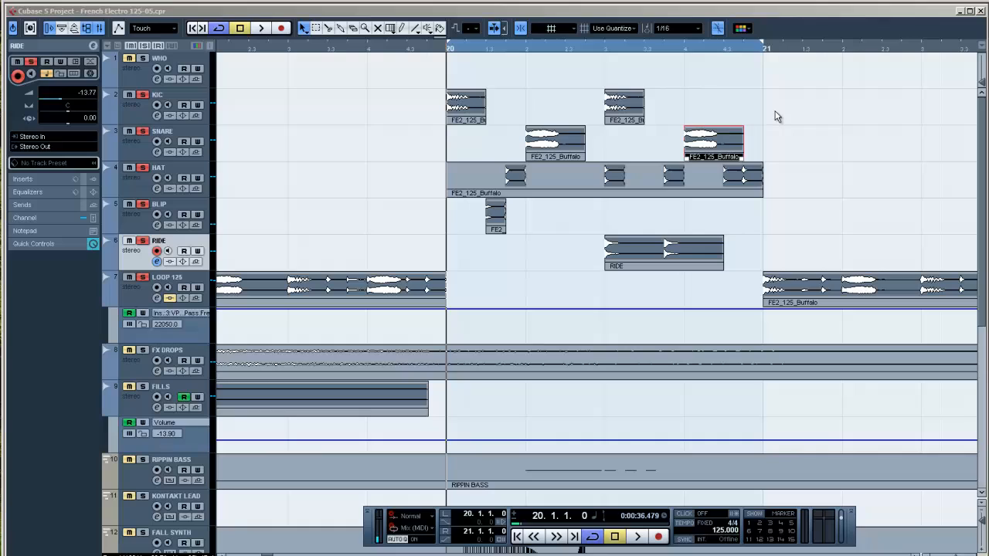
mouse_move(928, 171)
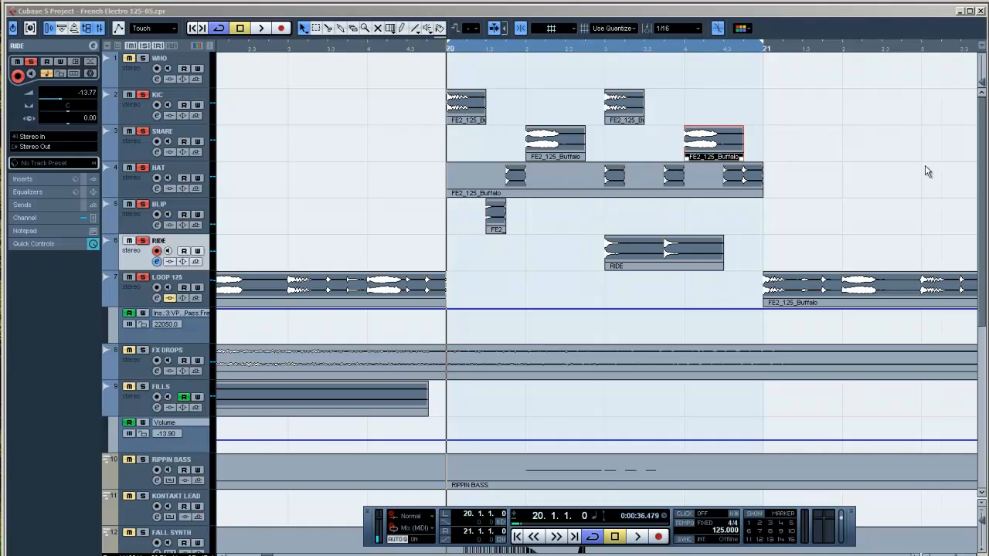
mouse_move(563, 210)
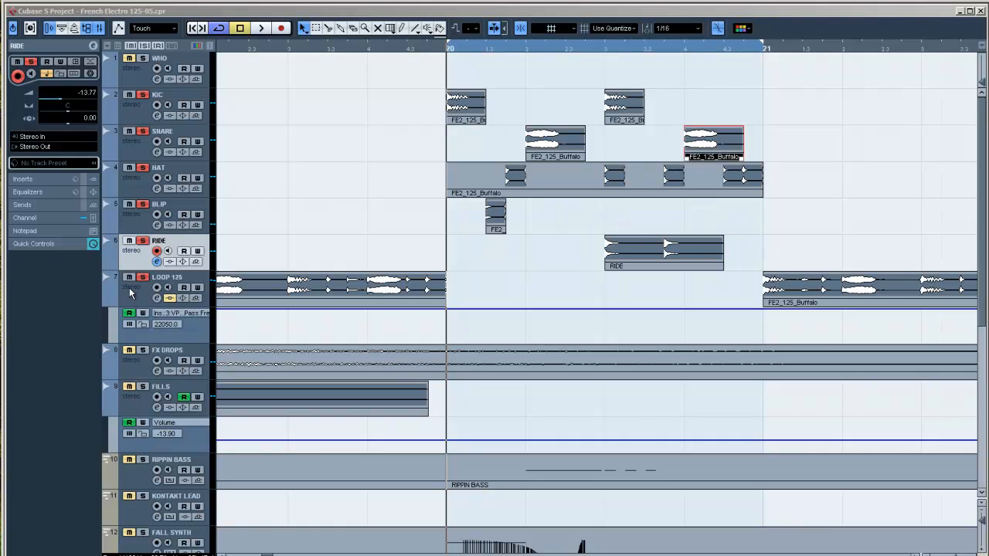
Route the KIC track's output to Groups > Group 2 in the Inspector
right_click(131, 292)
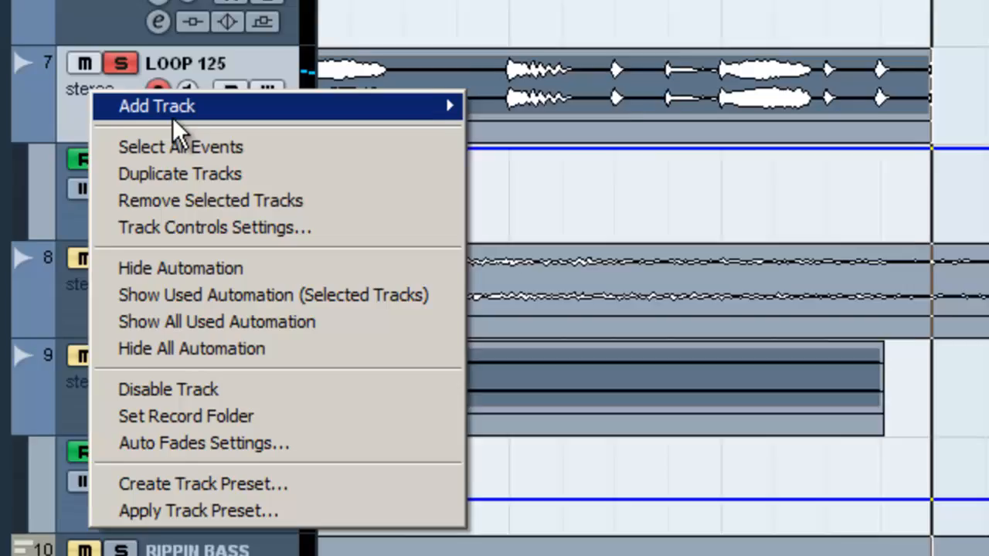
mouse_move(157, 106)
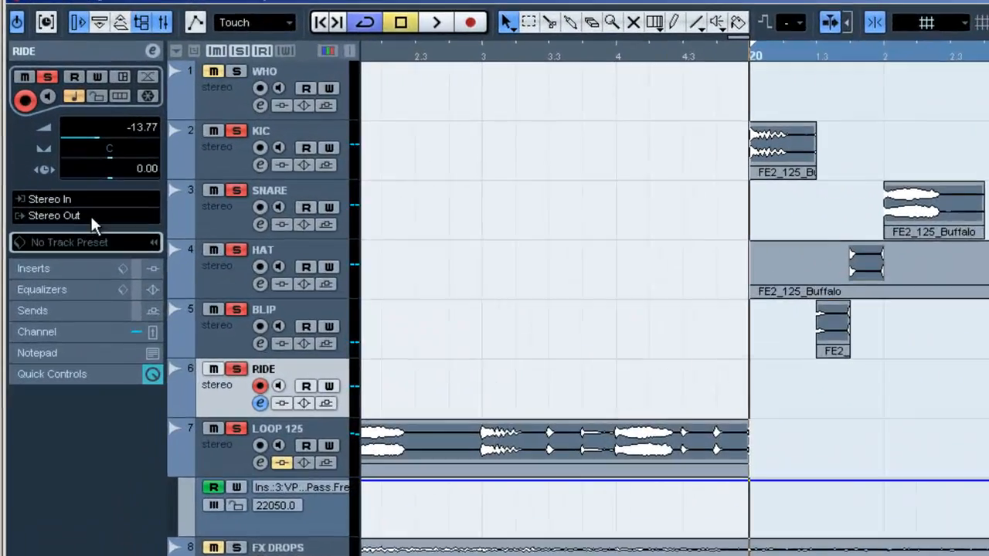
left_click(54, 216)
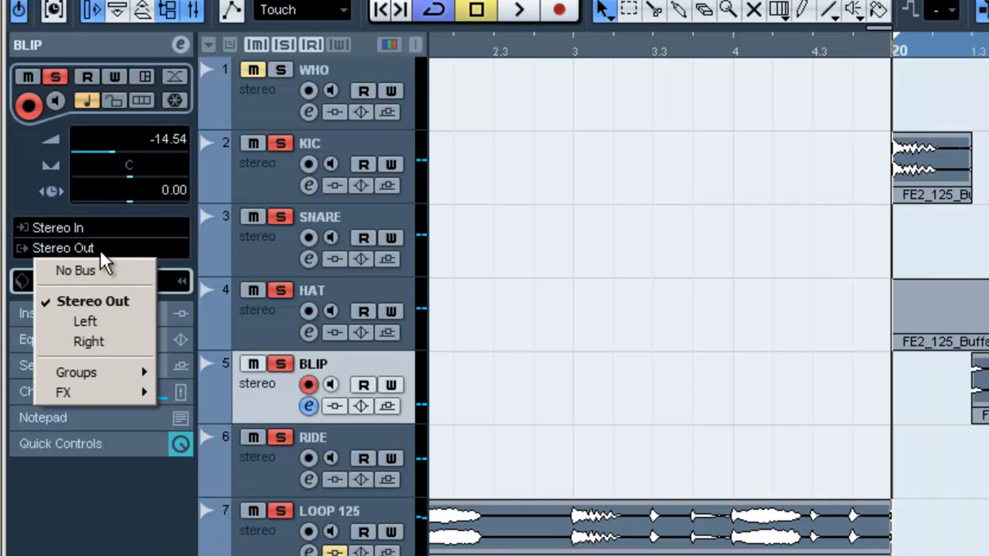
mouse_move(76, 372)
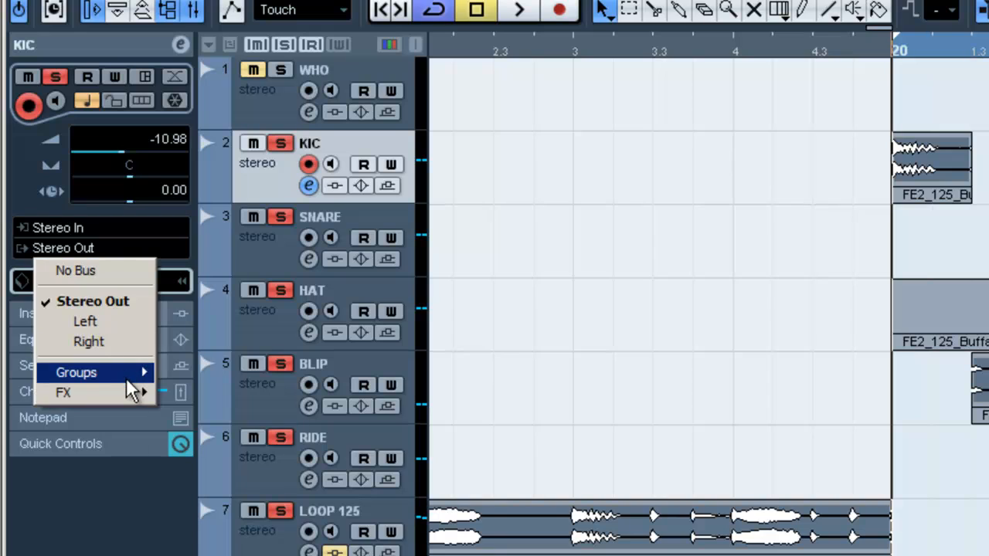
left_click(75, 372)
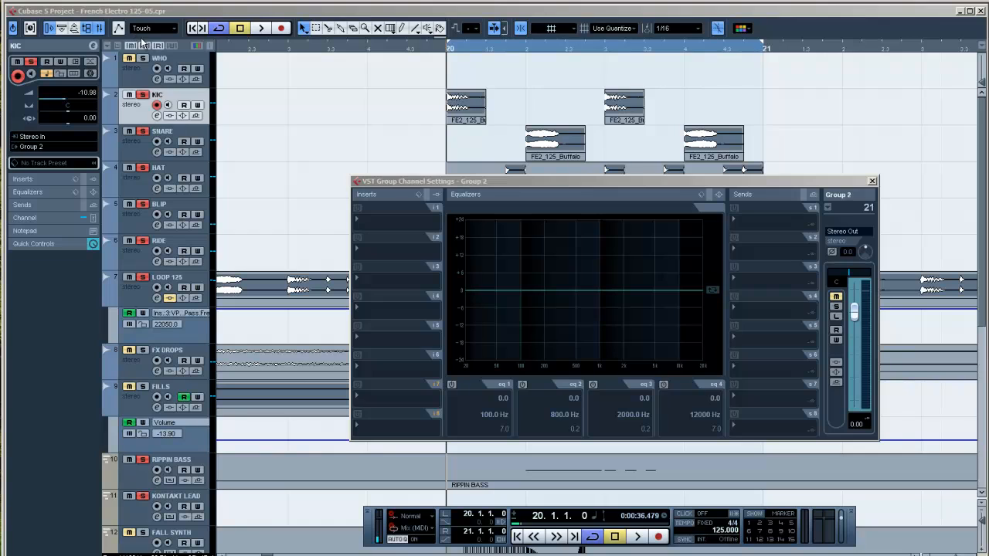
Play the project to hear Group 2, then close its channel settings window
left_click(871, 180)
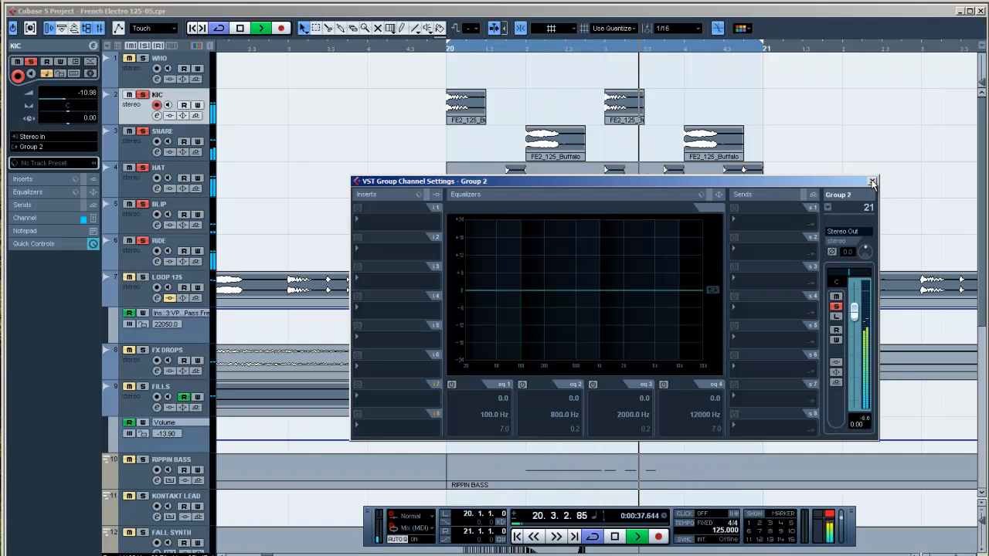
left_click(873, 182)
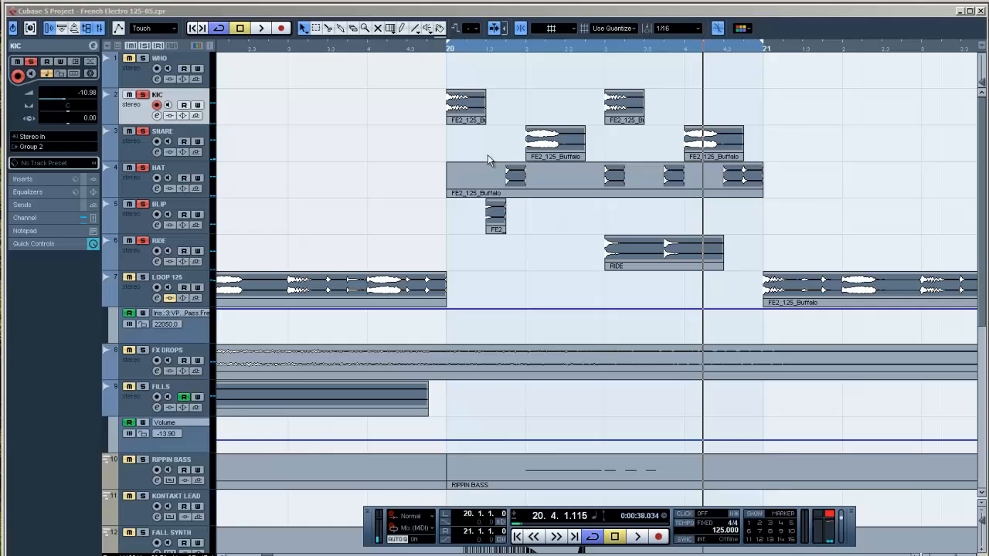
Select the SNARE track and open its insert effects to load FreeverbToo
left_click(162, 132)
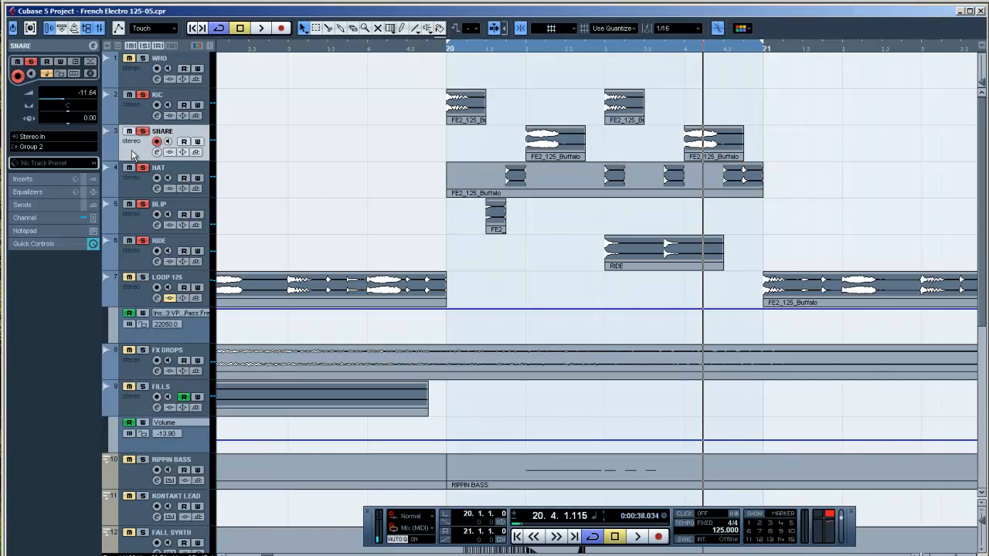
left_click(129, 141)
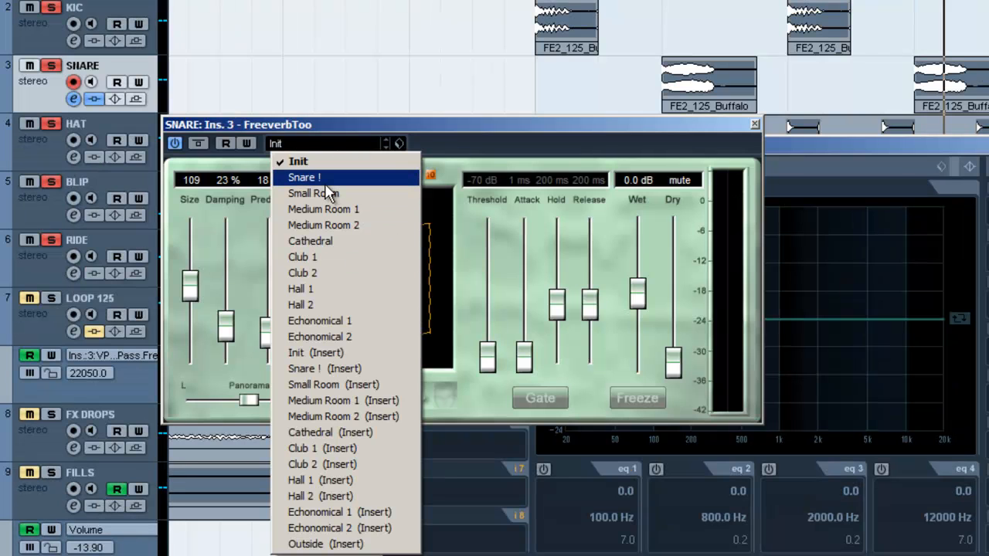
Load the 'Snare !' FreeverbToo preset and rebalance its wet level
left_click(304, 177)
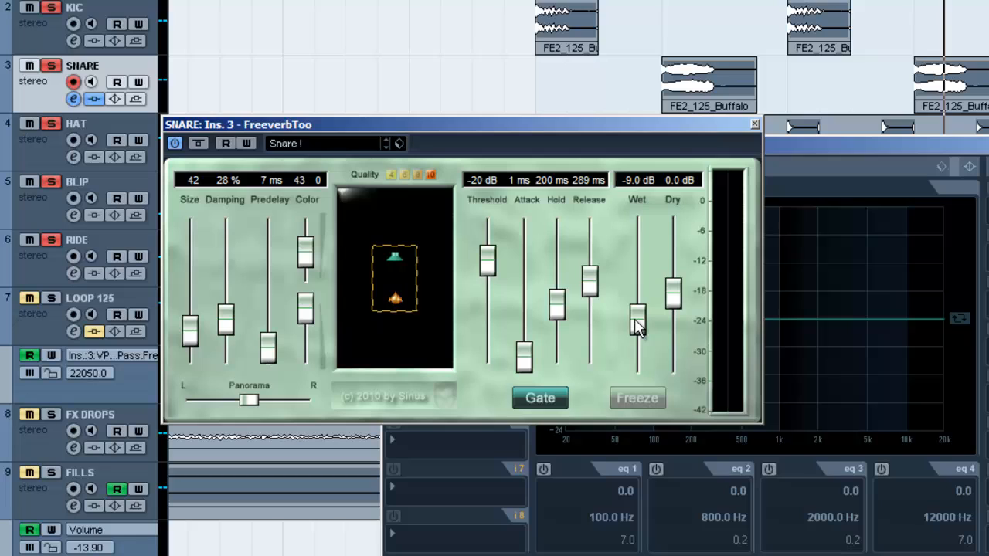
left_click_drag(636, 324, 636, 289)
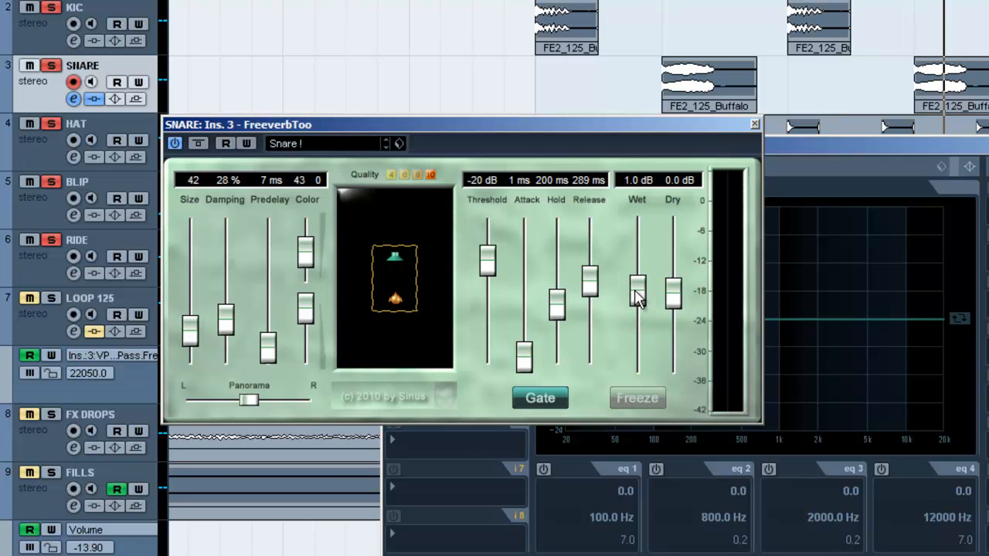
left_click_drag(463, 124, 680, 155)
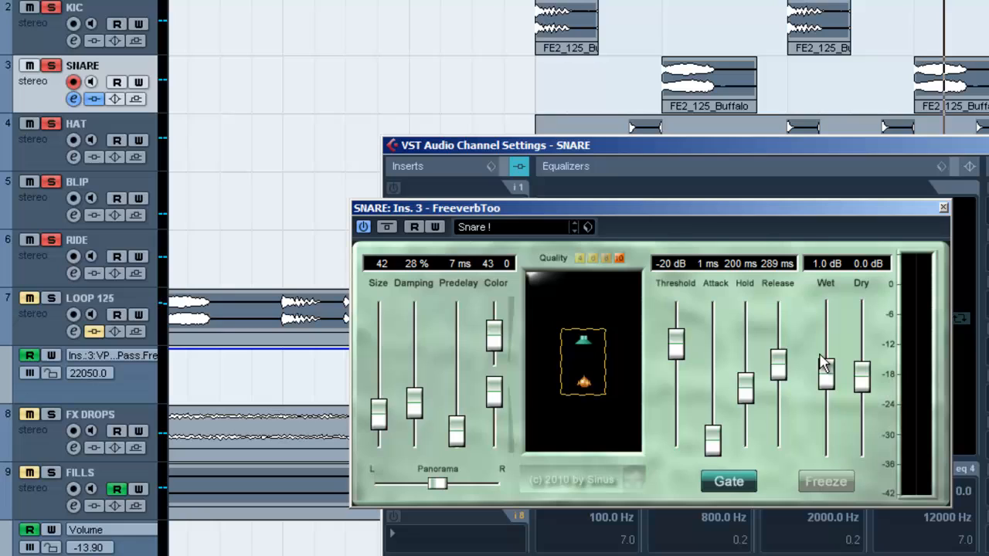
left_click_drag(825, 363, 825, 429)
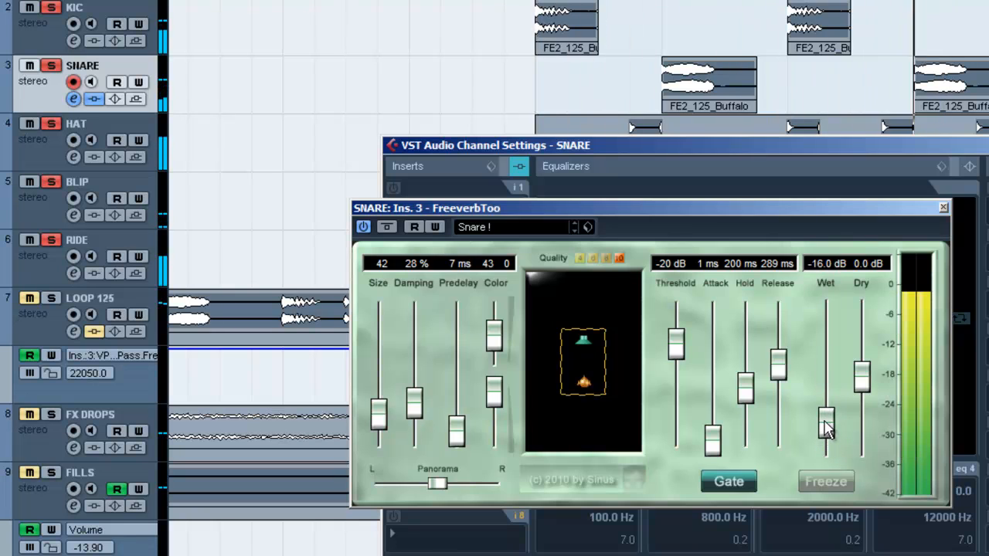
left_click_drag(827, 421, 827, 394)
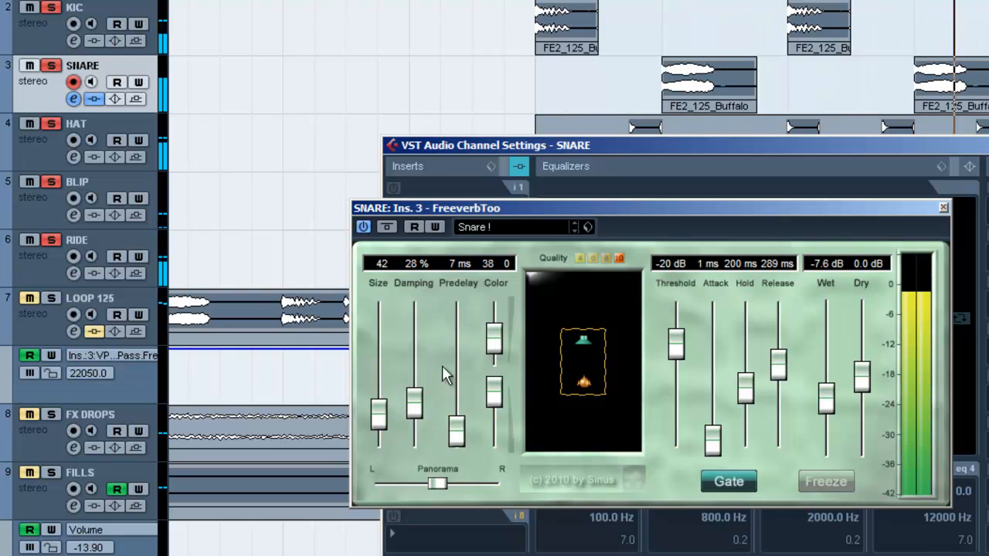
Shrink the reverb room size, raise the gate threshold and readjust the wet level
left_click_drag(382, 317, 378, 436)
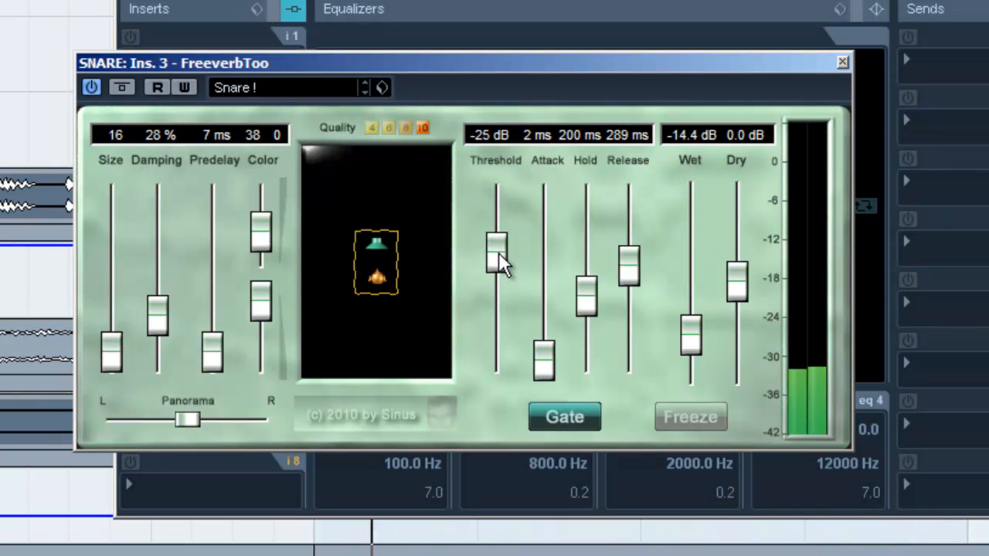
left_click_drag(497, 258, 497, 220)
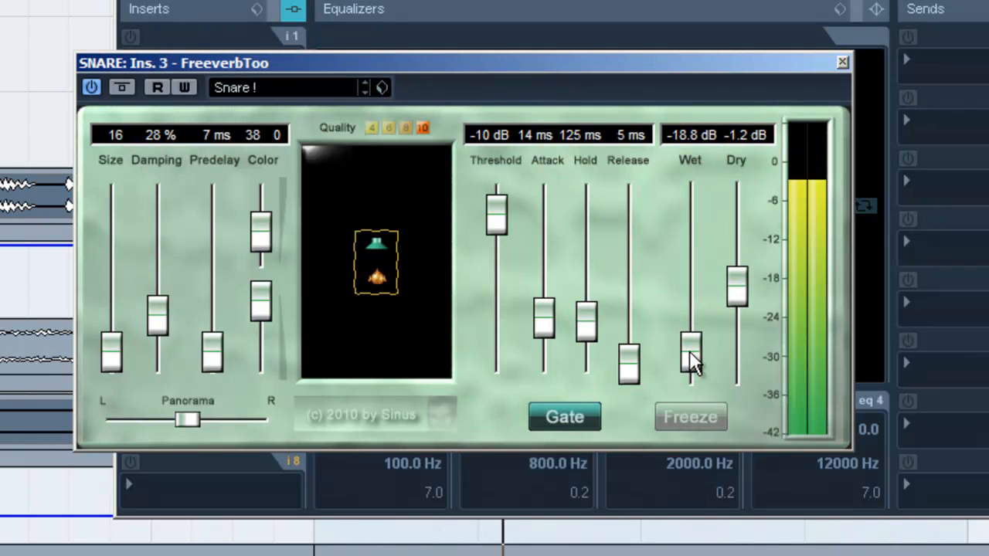
left_click_drag(690, 356, 690, 332)
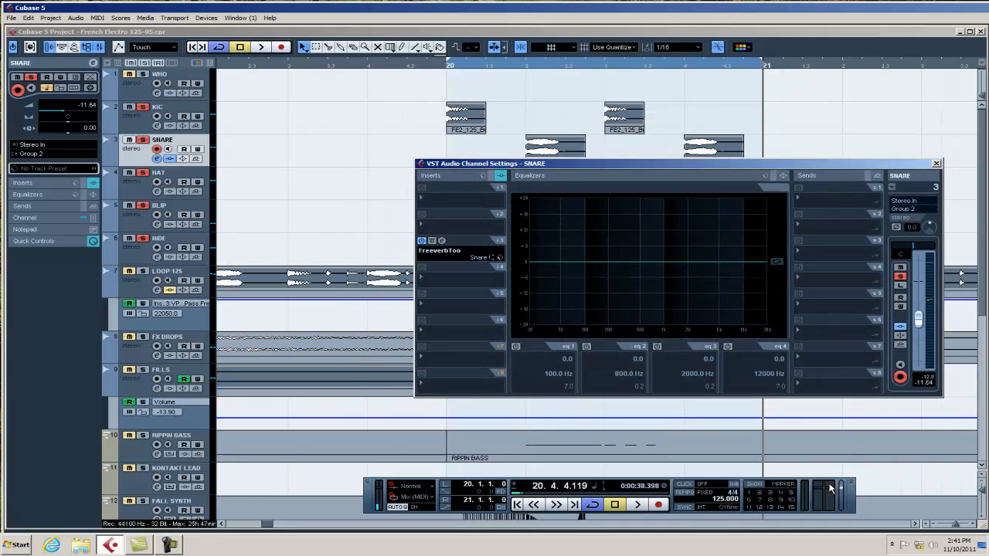
mouse_move(215, 136)
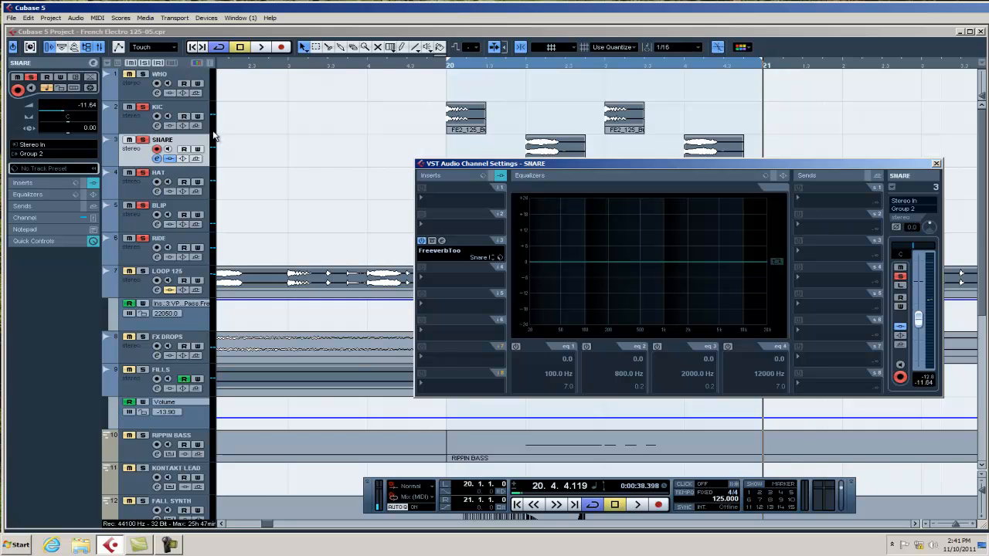
Show the KIC track's channel settings and cut EQ band 2 by about 17.6 dB at 161 Hz
left_click(911, 209)
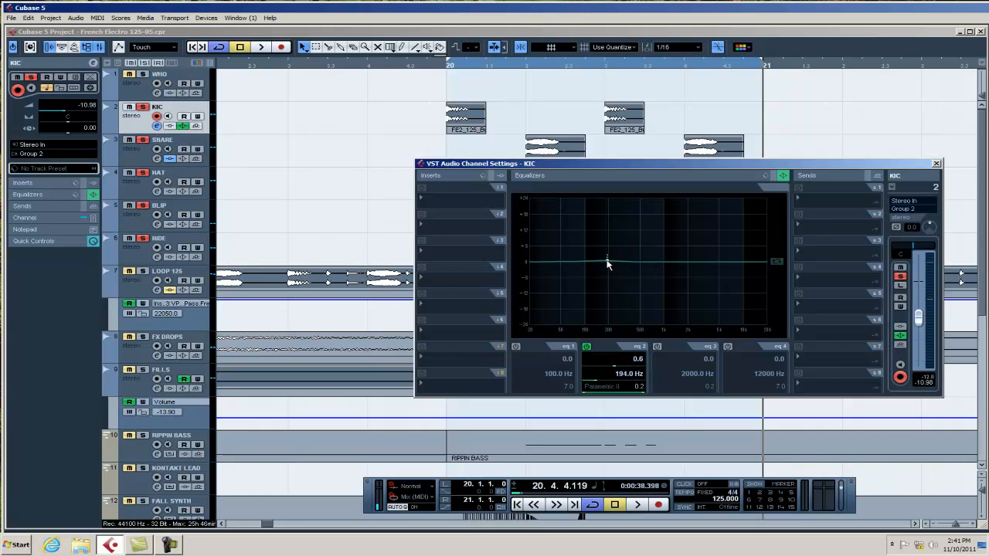
left_click_drag(607, 263, 601, 310)
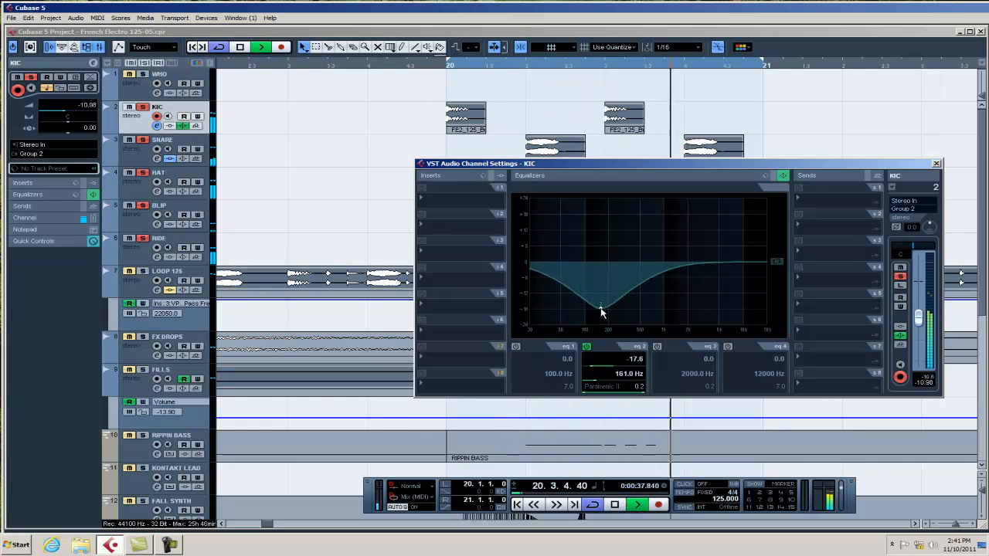